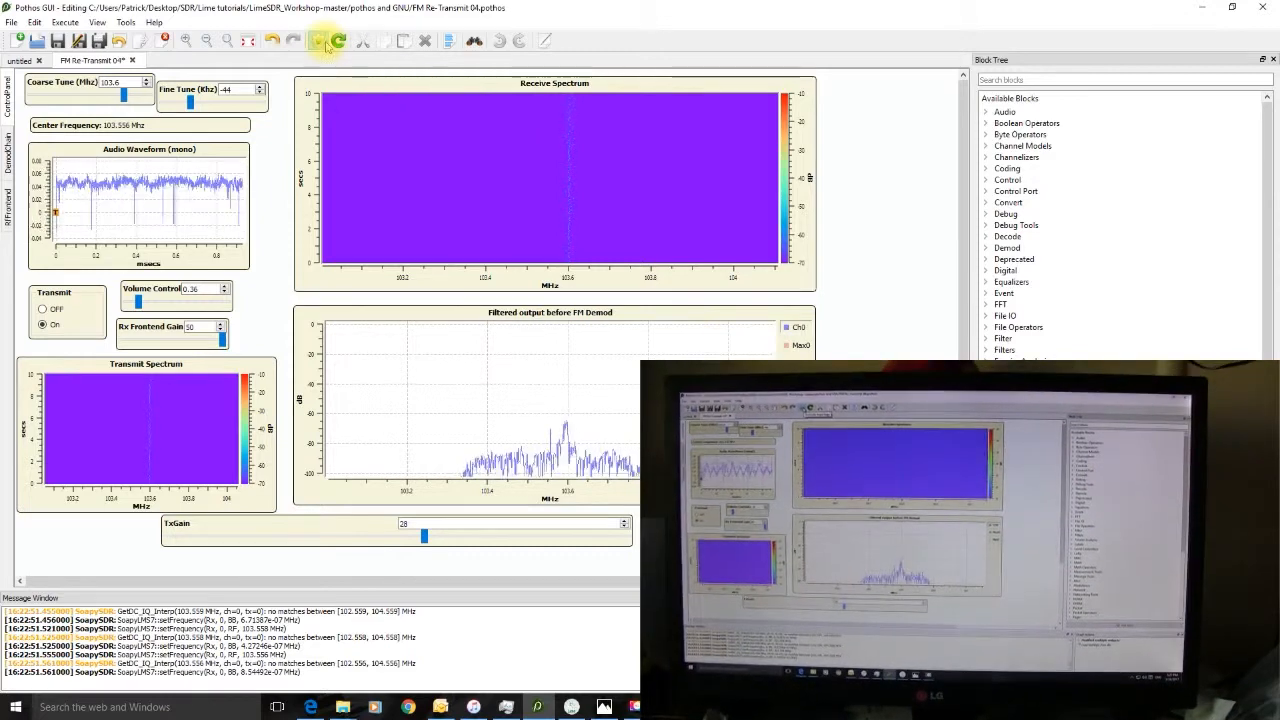
{"action": "mouse_move", "coordinate": [318, 42]}
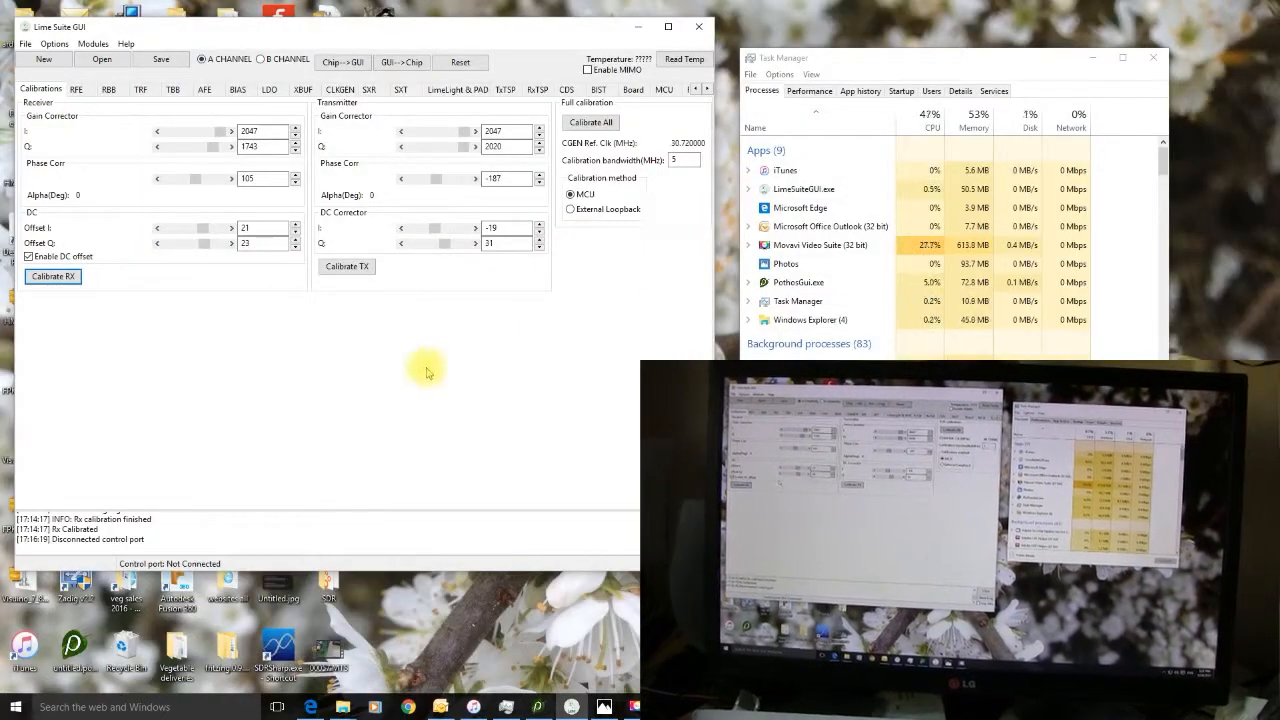
{"action": "mouse_move", "coordinate": [112, 152]}
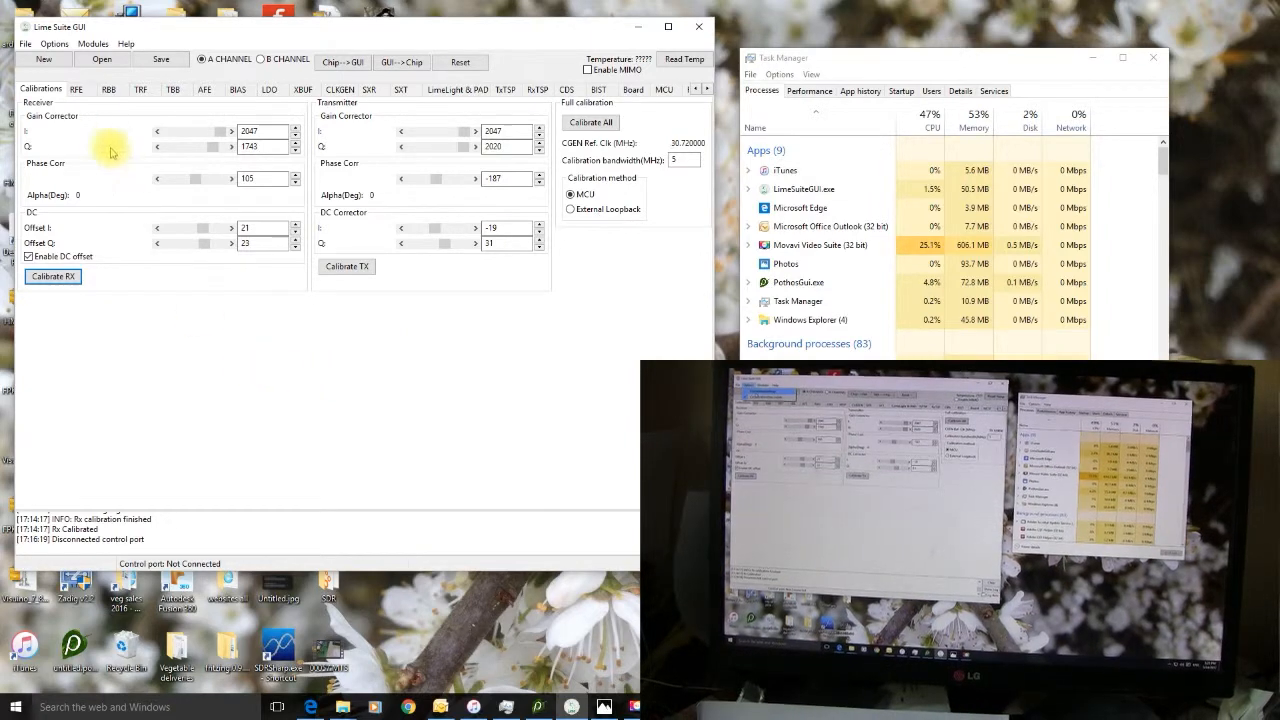
Connect to the LimeSDR-USB board via Connection Settings (USB 3.0 entry)
{"action": "left_click", "coordinate": [74, 44]}
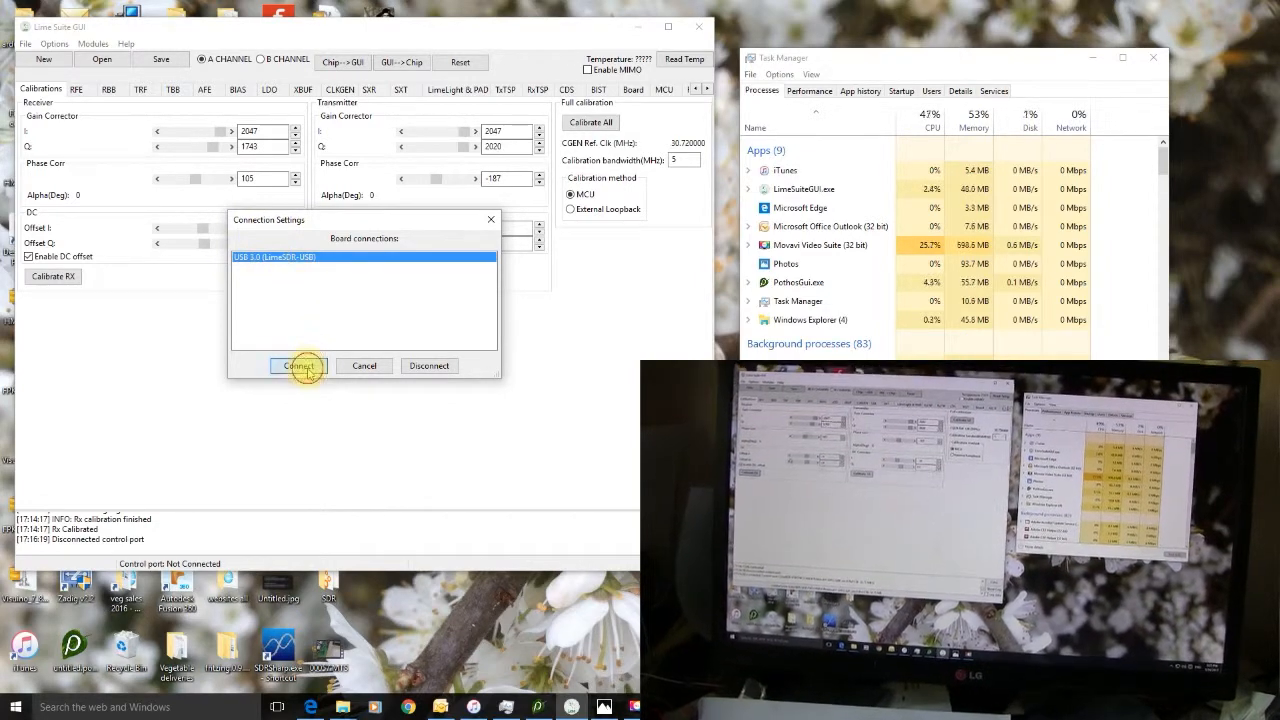
{"action": "left_click", "coordinate": [296, 364]}
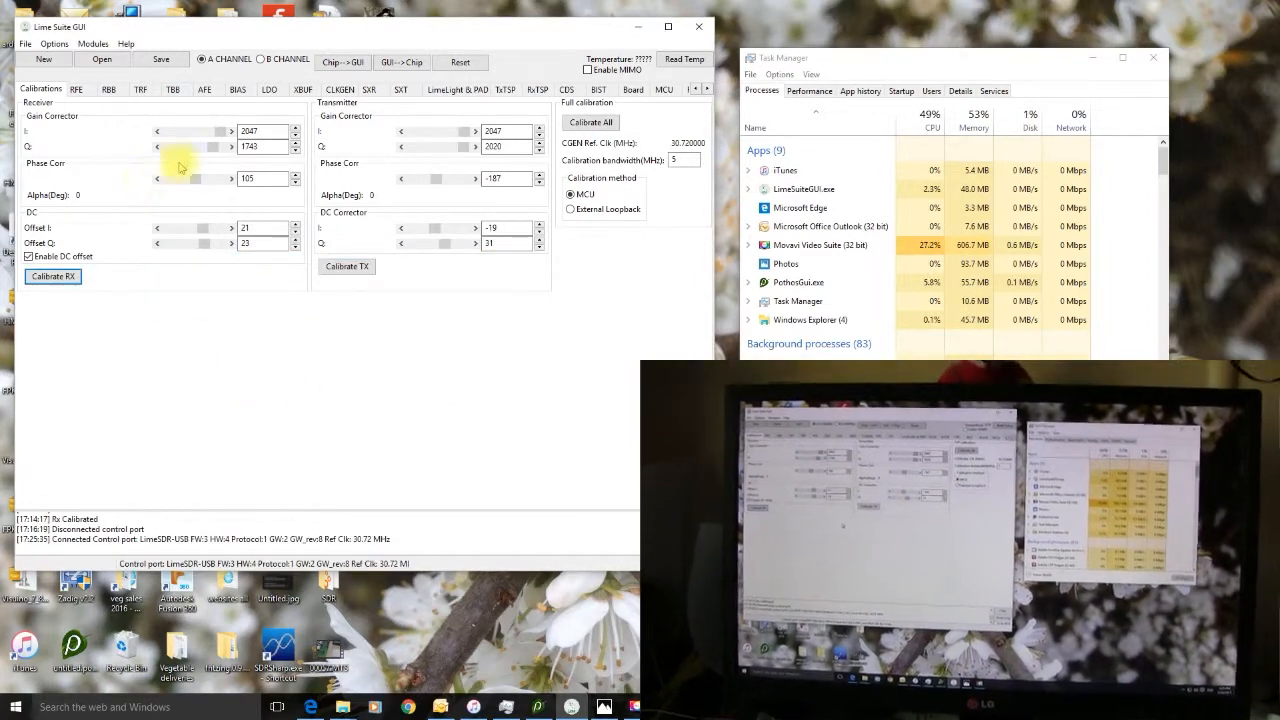
{"action": "mouse_move", "coordinate": [280, 316]}
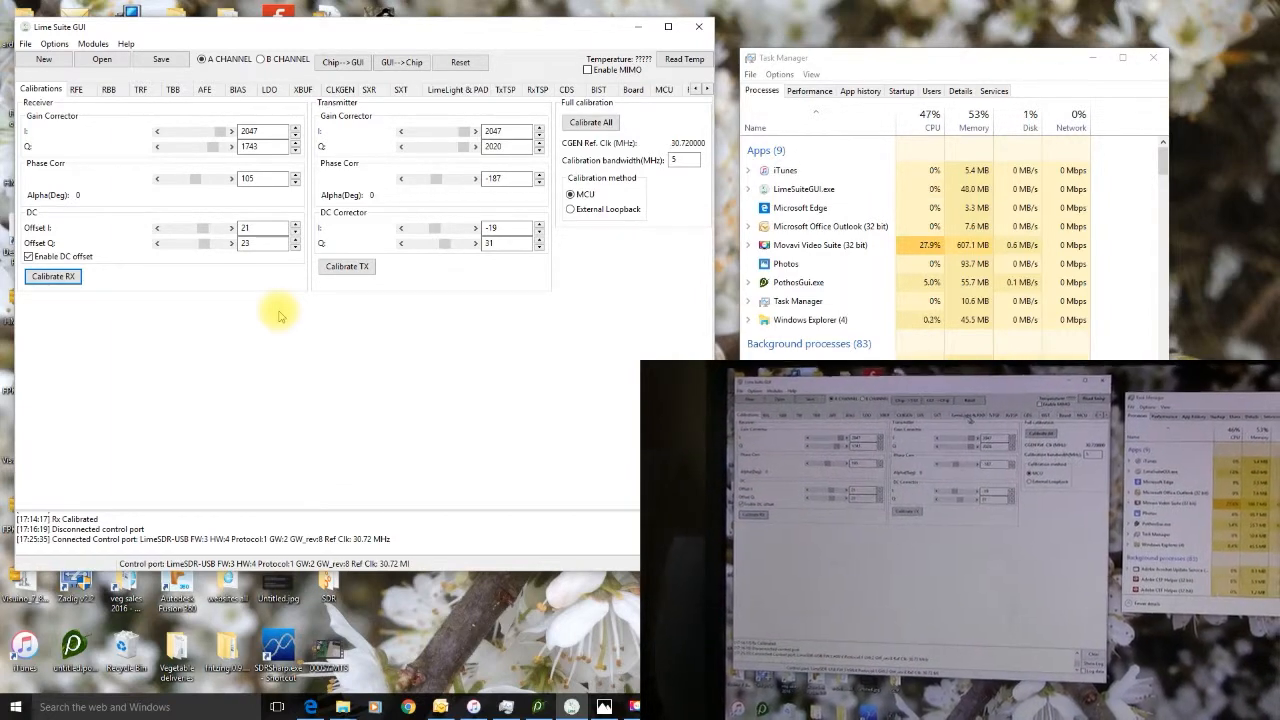
Review LimeLight & PAD Sample position & Clock sources, including the Tx FIFO write clock, then show TRF settings
{"action": "left_click", "coordinate": [452, 88]}
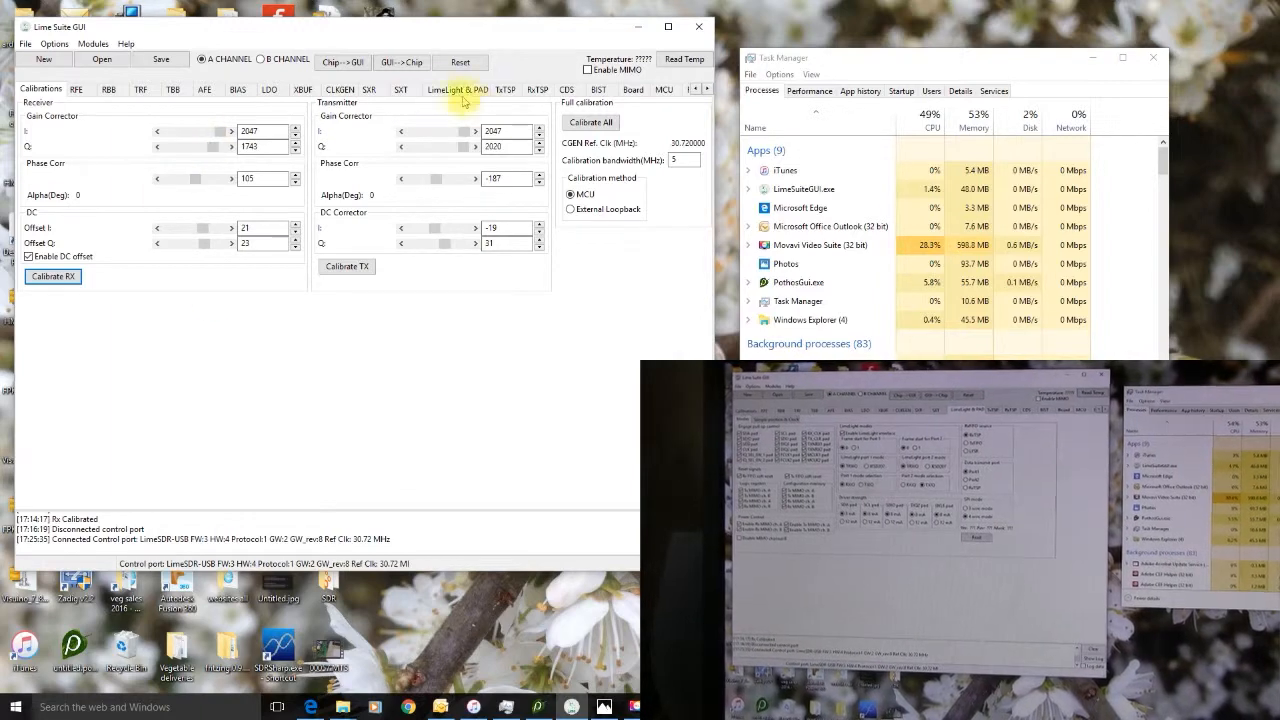
{"action": "left_click", "coordinate": [456, 88]}
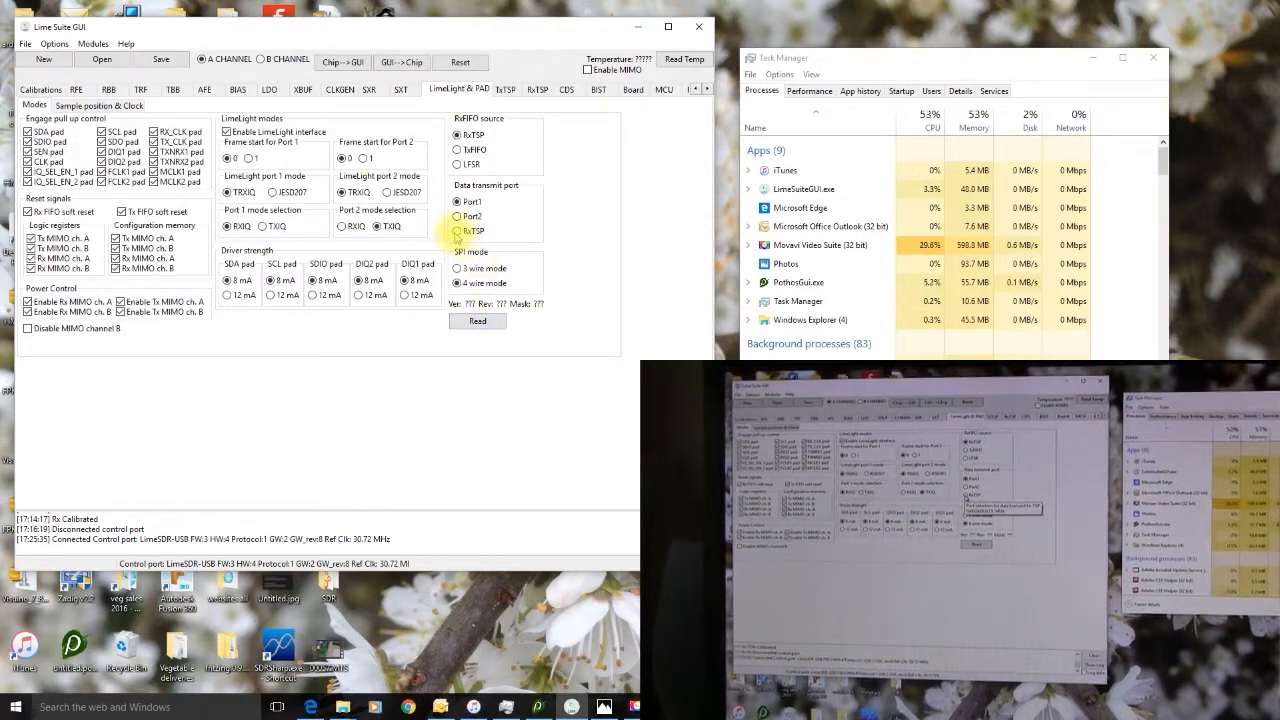
{"action": "mouse_move", "coordinate": [456, 232]}
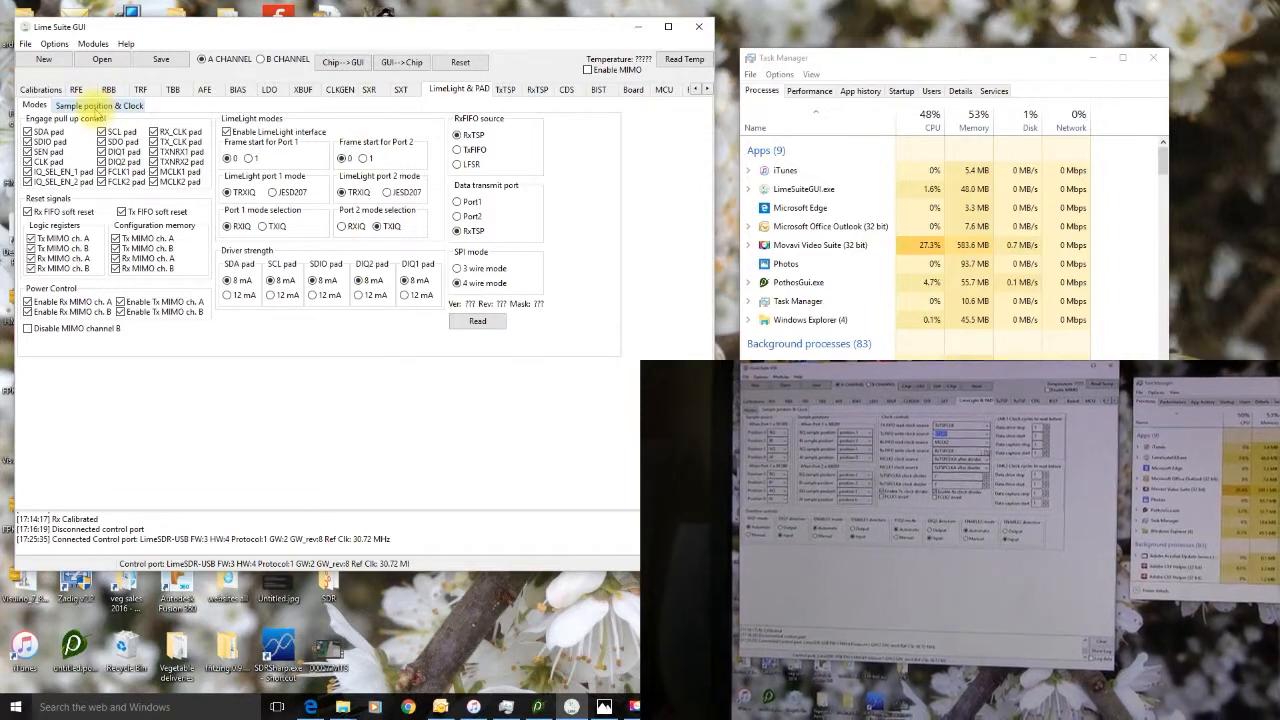
{"action": "left_click", "coordinate": [102, 106]}
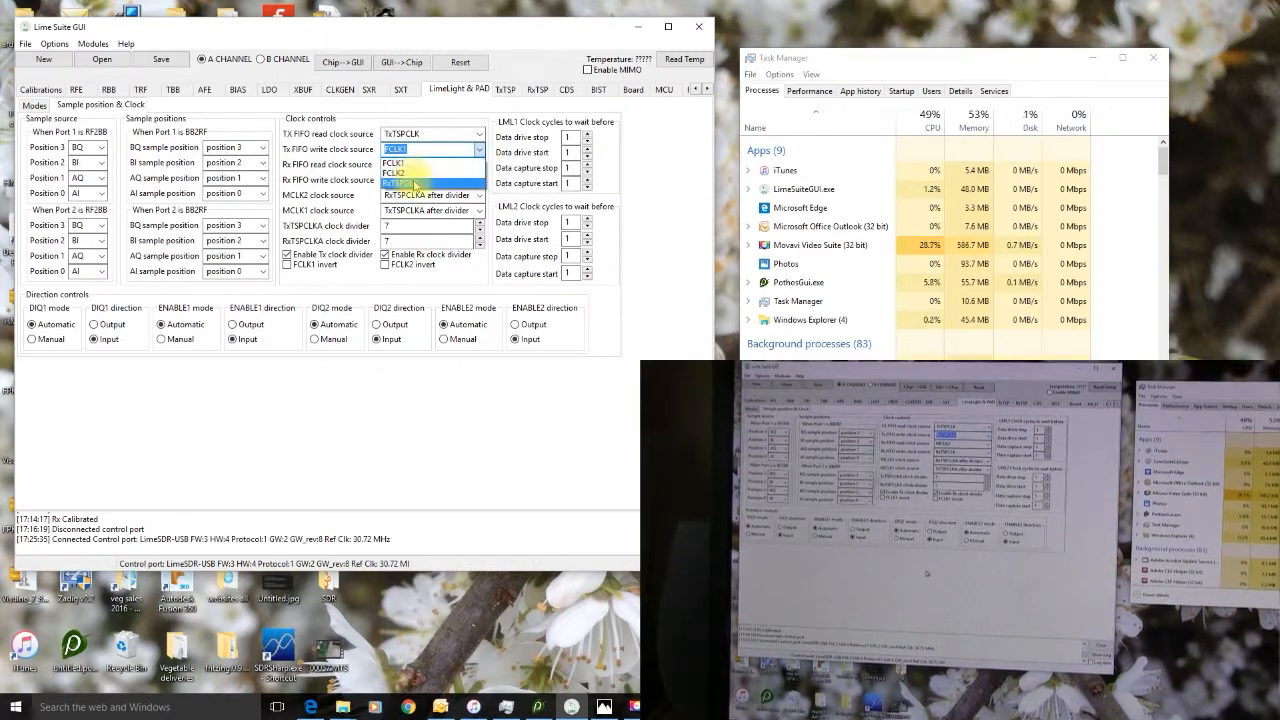
{"action": "left_click", "coordinate": [416, 180]}
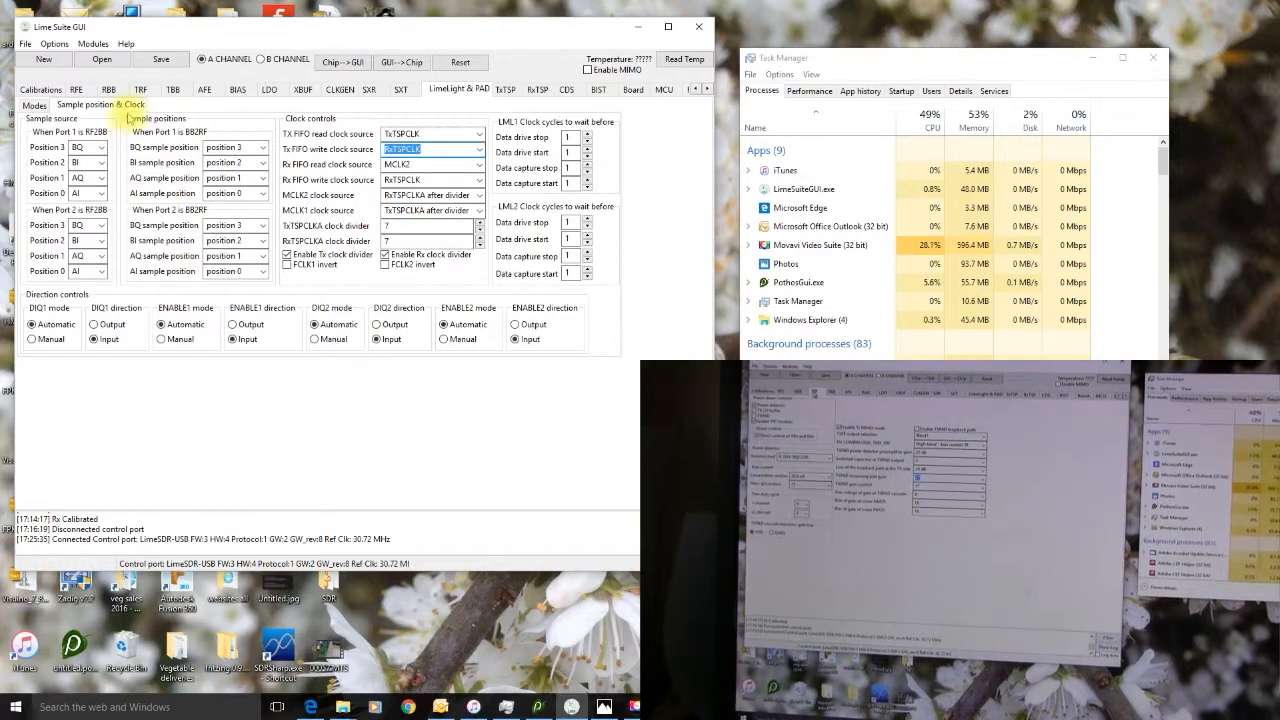
{"action": "left_click", "coordinate": [140, 90]}
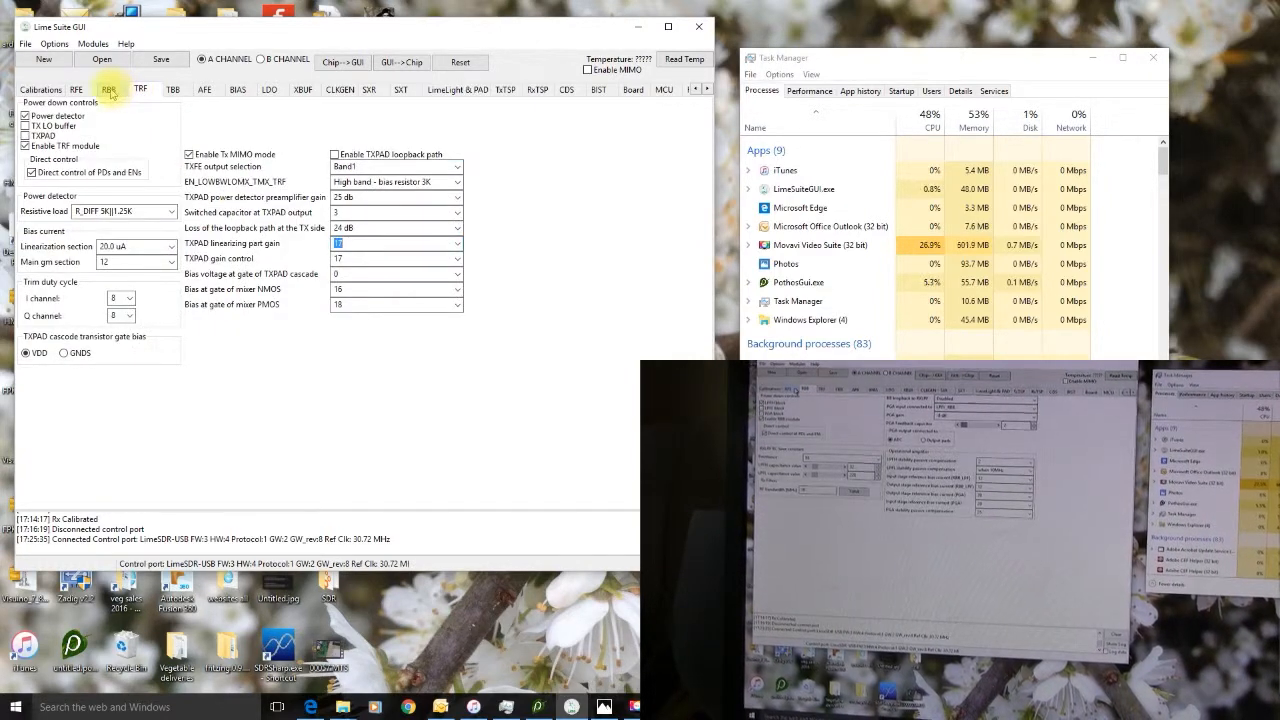
View the RFE receive front-end settings and move on to the next settings tab
{"action": "left_click", "coordinate": [76, 90]}
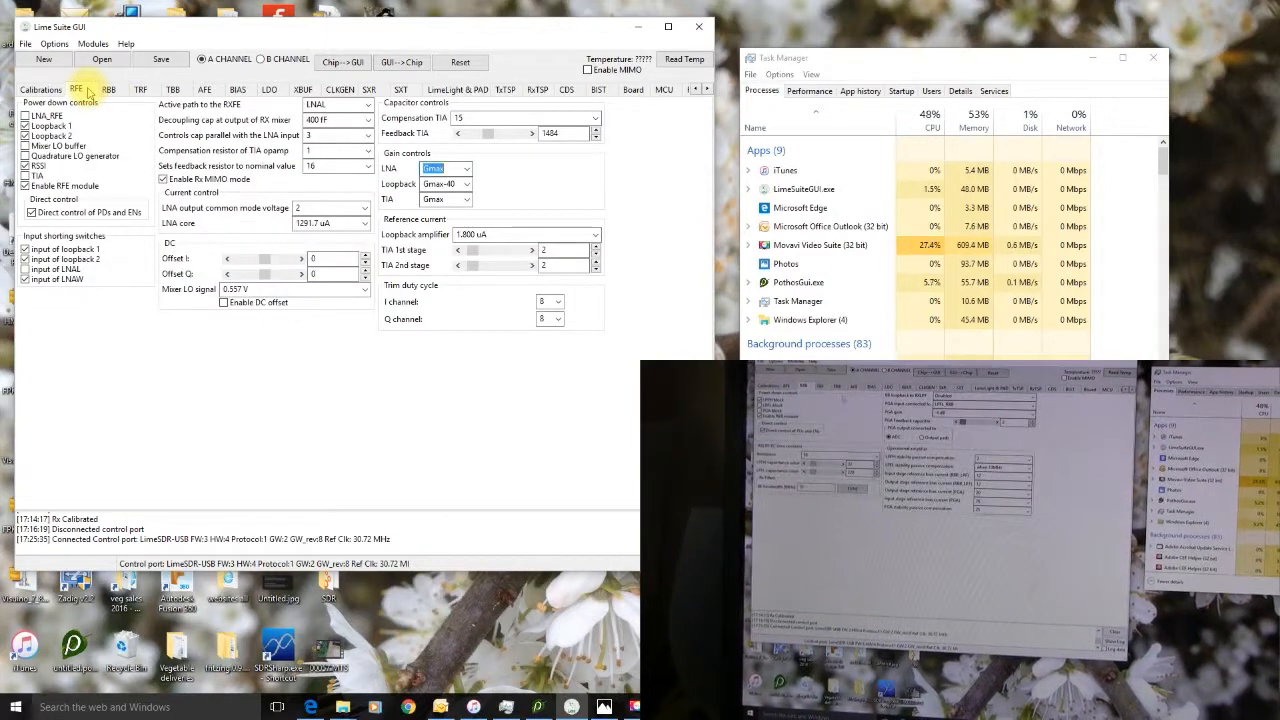
{"action": "left_click", "coordinate": [112, 88]}
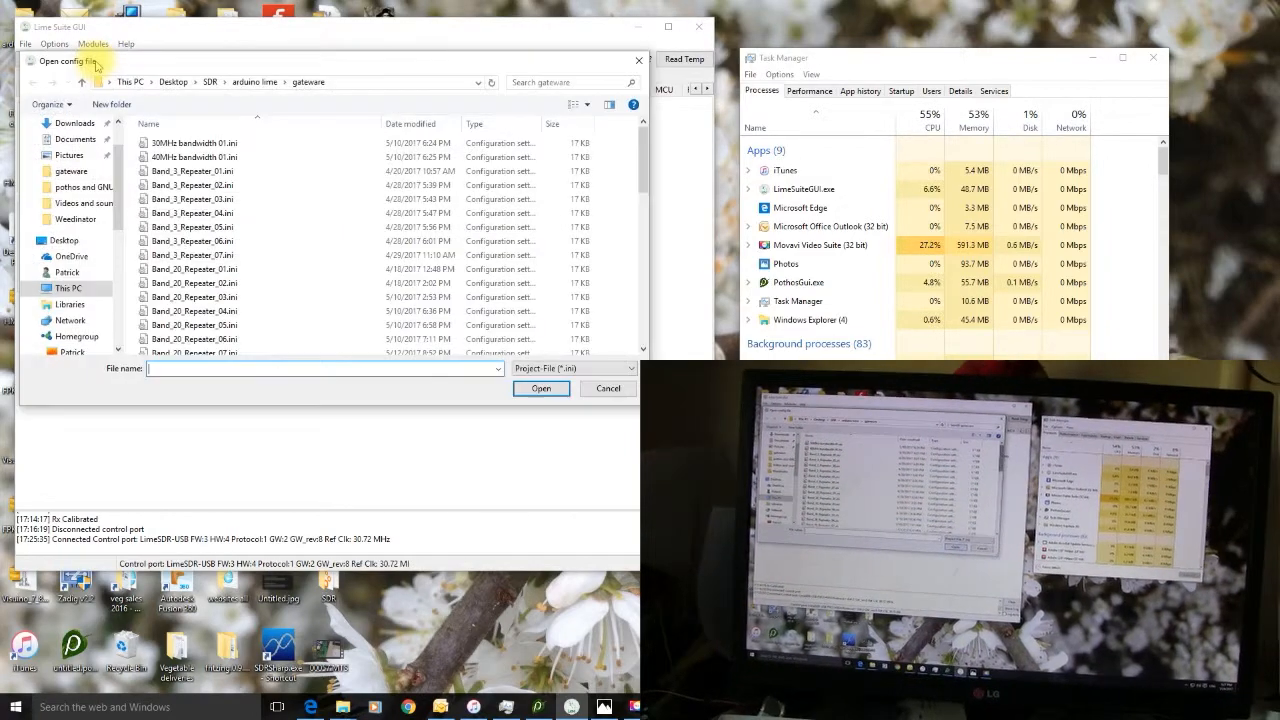
{"action": "mouse_move", "coordinate": [660, 156]}
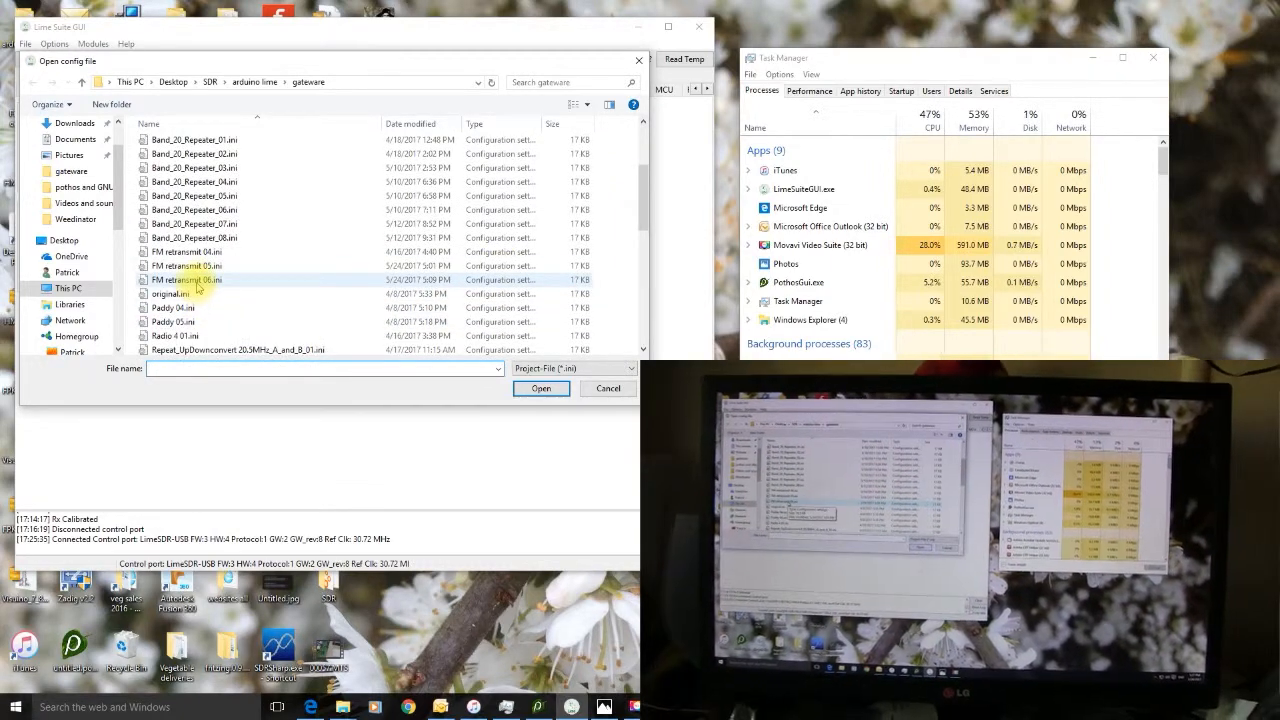
{"action": "mouse_move", "coordinate": [200, 286]}
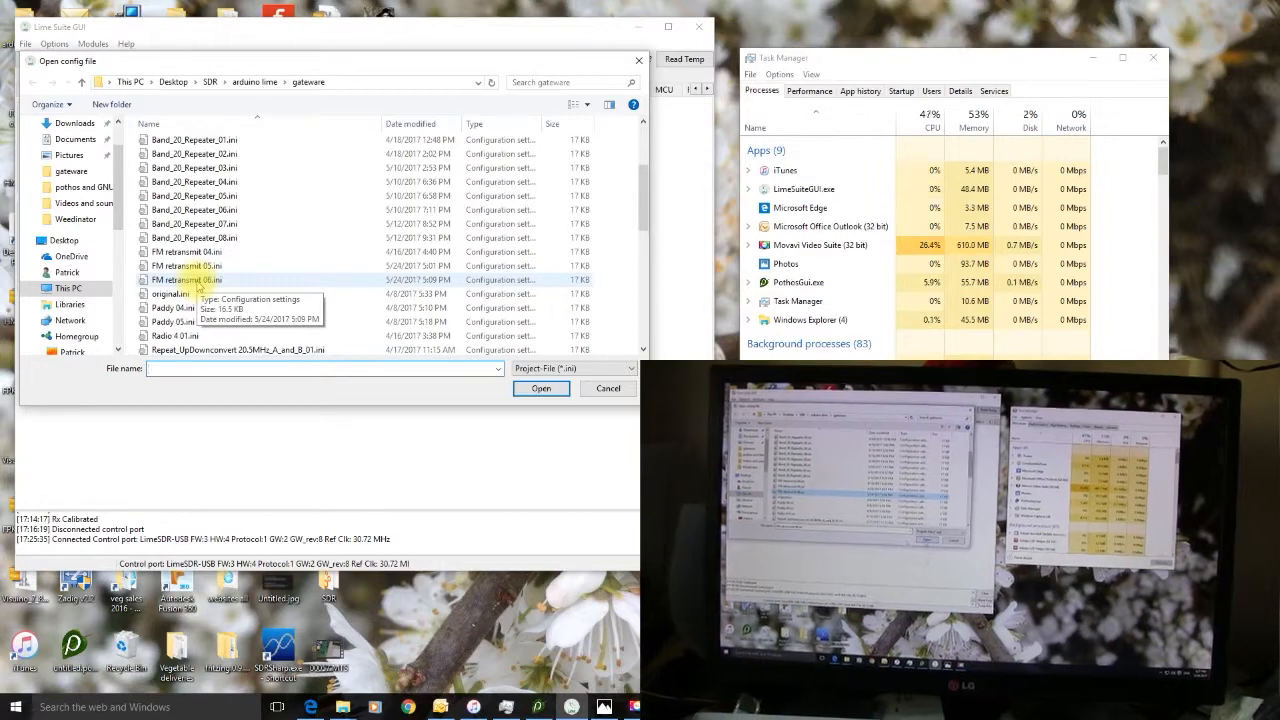
Load the saved FM rxtransmit .ini configuration onto the board
{"action": "left_click", "coordinate": [188, 280]}
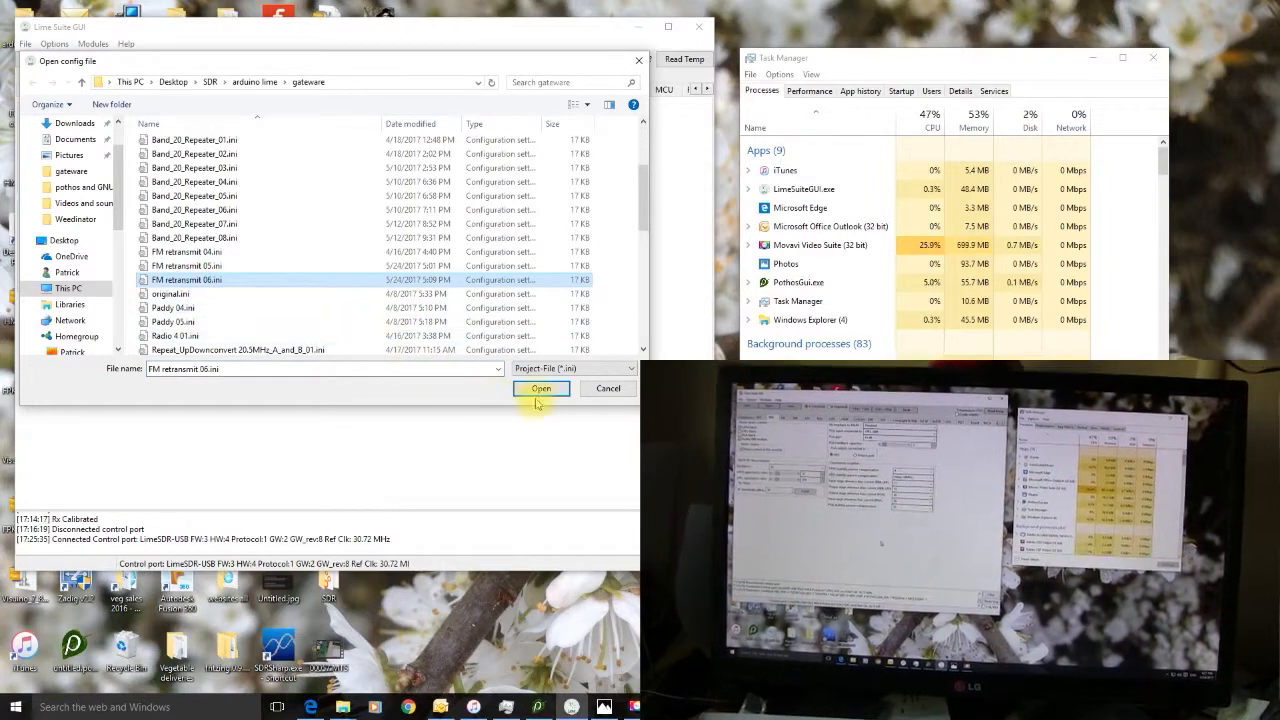
{"action": "left_click", "coordinate": [540, 388]}
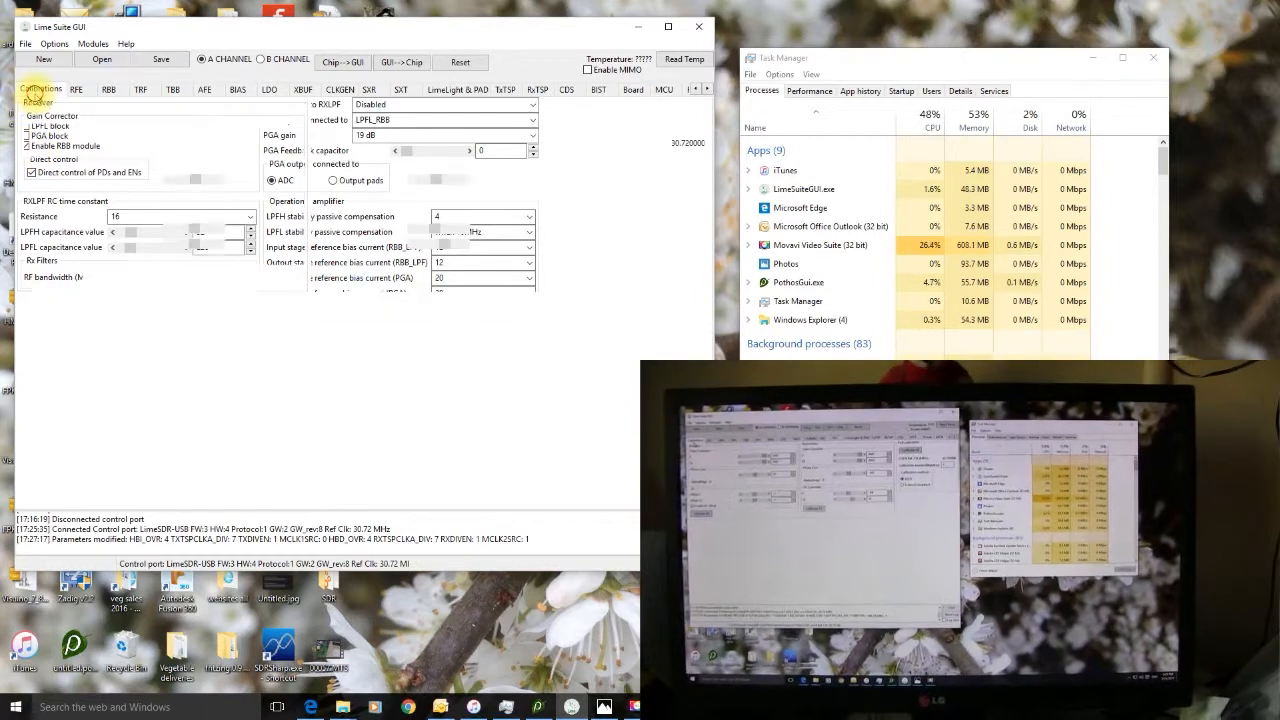
On Calibrations, hand-adjust the receiver DC offset Q and I sliders to new values
{"action": "left_click", "coordinate": [40, 88]}
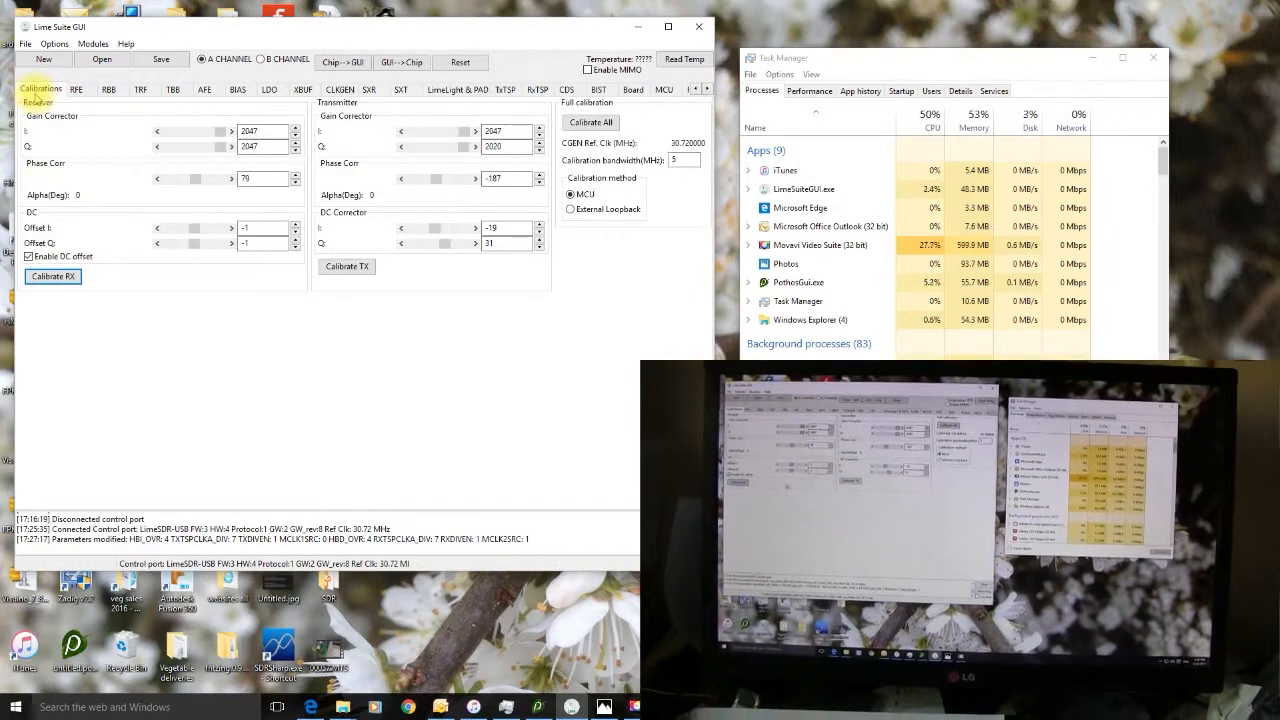
{"action": "mouse_move", "coordinate": [184, 284]}
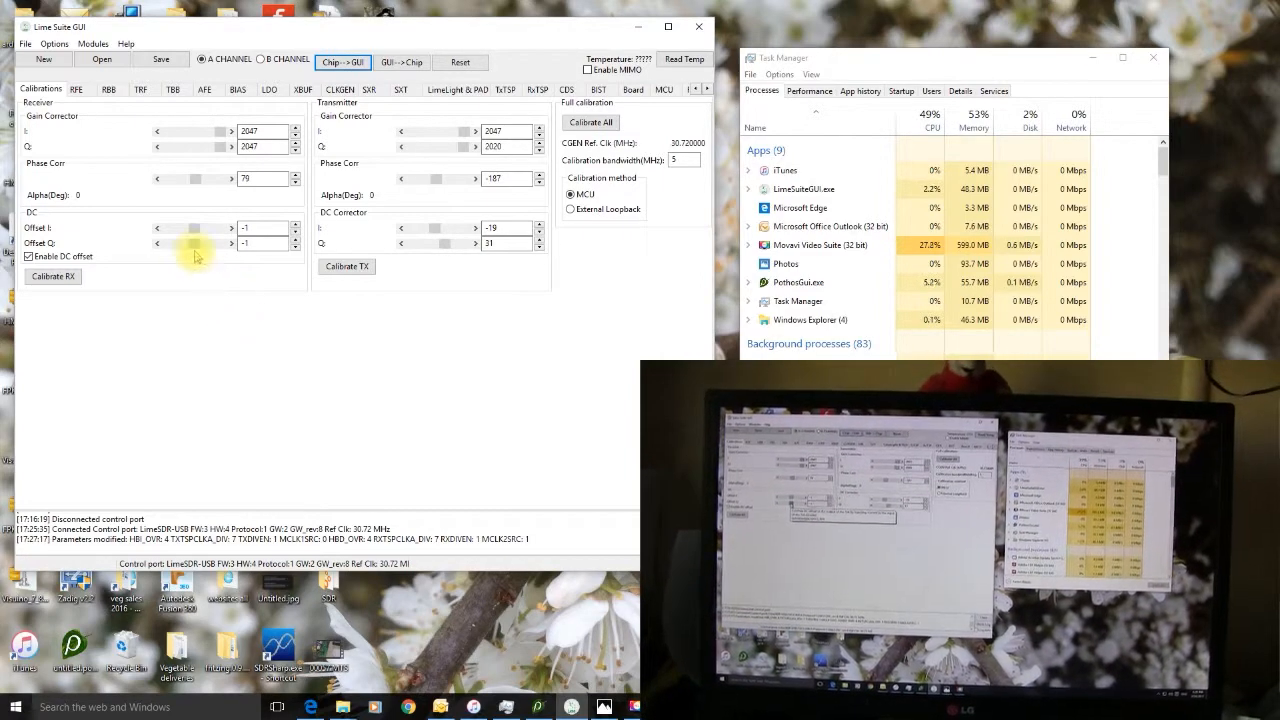
{"action": "mouse_move", "coordinate": [194, 244]}
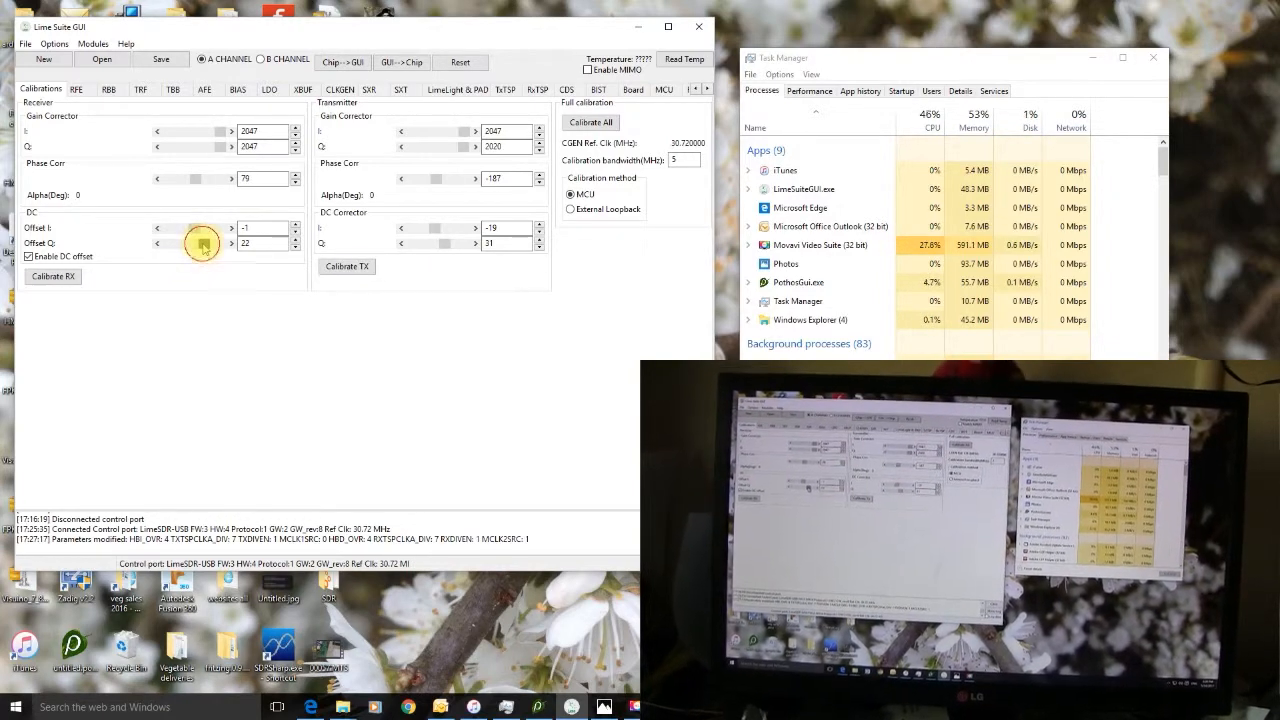
{"action": "left_click", "coordinate": [296, 240]}
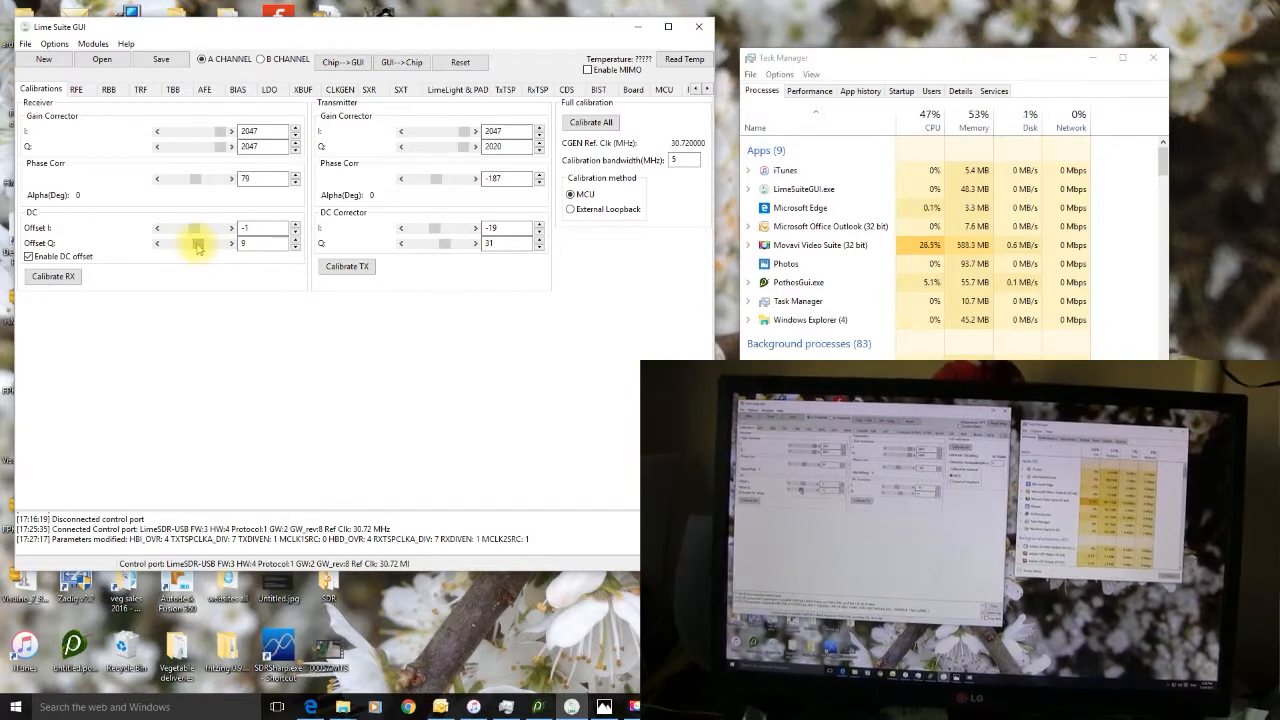
{"action": "left_click", "coordinate": [156, 244]}
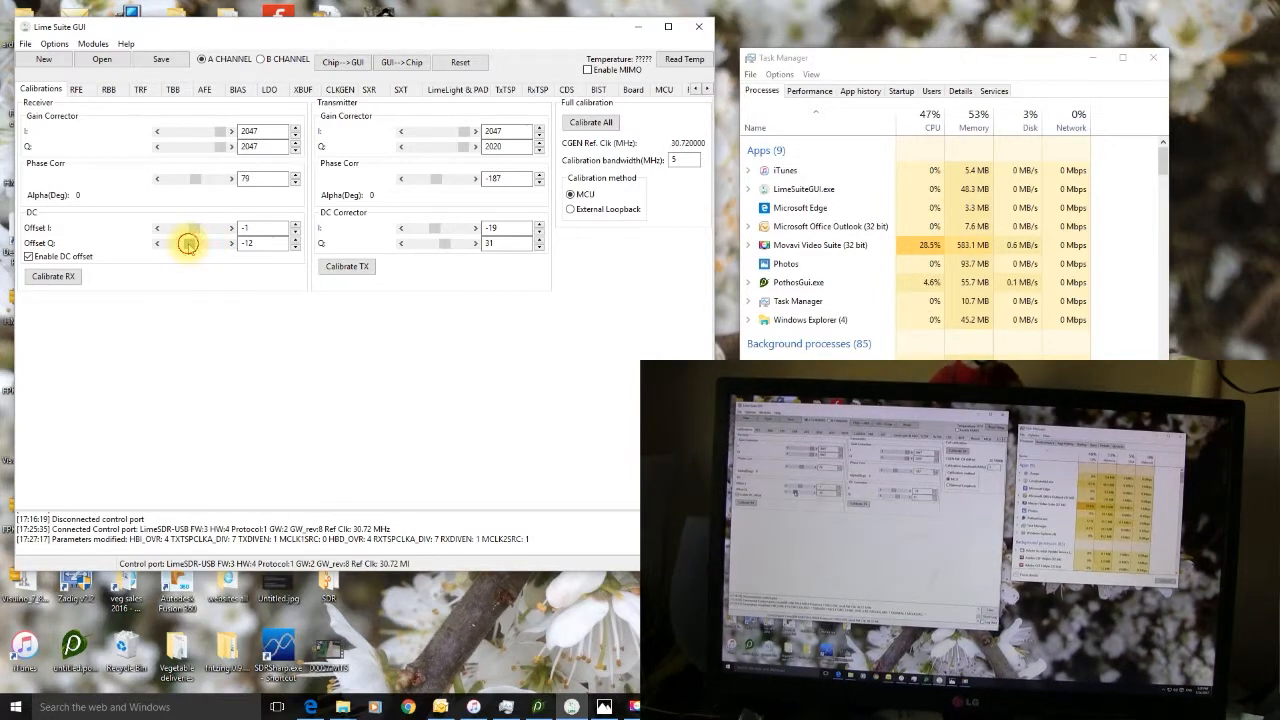
{"action": "left_click", "coordinate": [156, 244]}
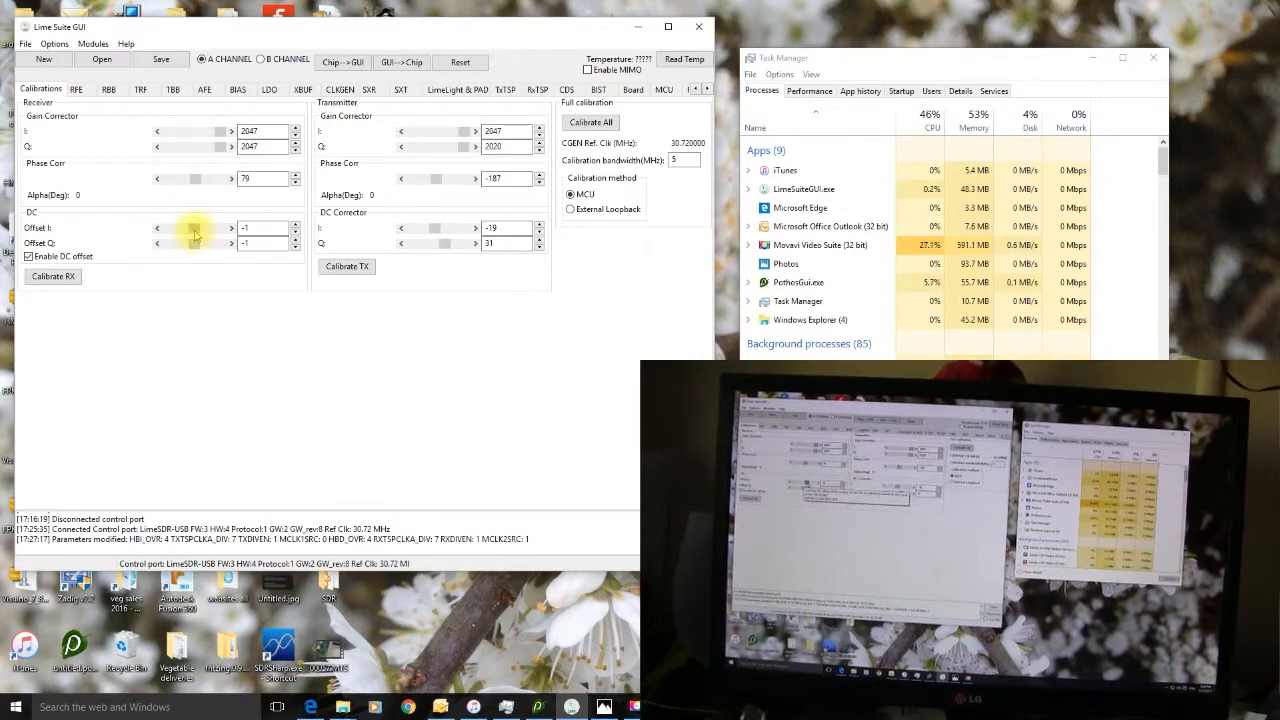
{"action": "left_click", "coordinate": [232, 228]}
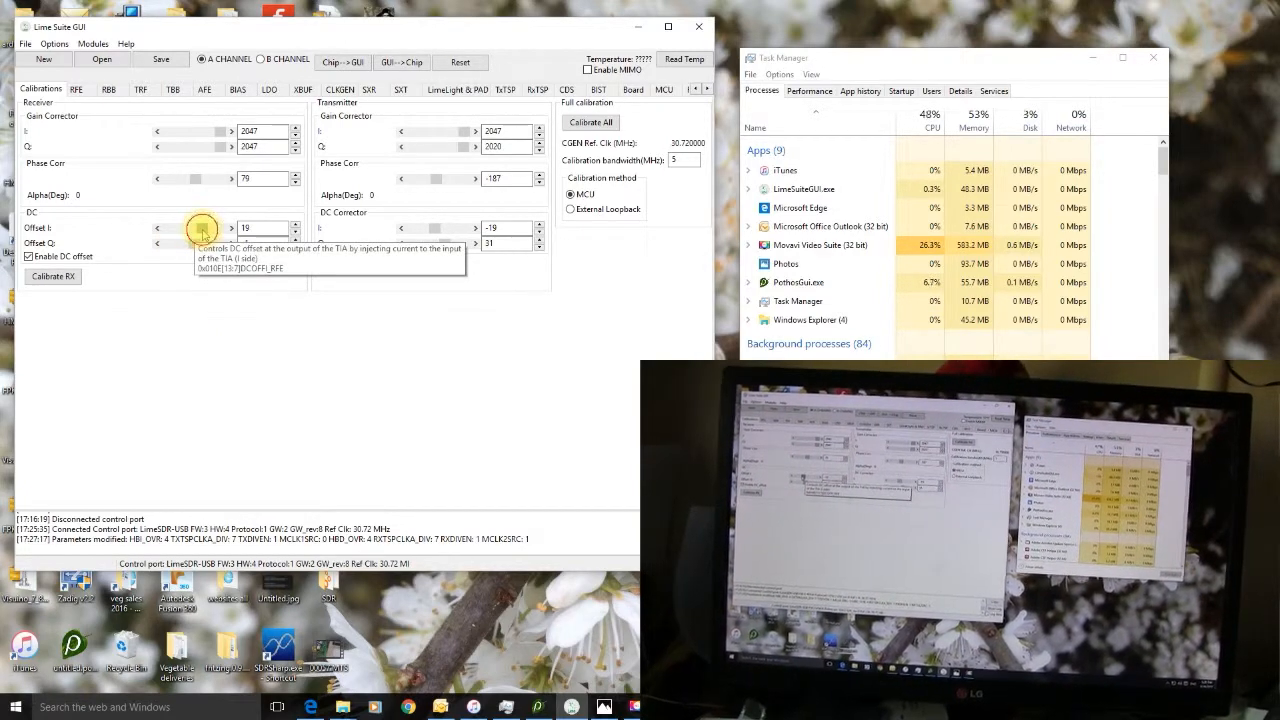
{"action": "left_click", "coordinate": [156, 228]}
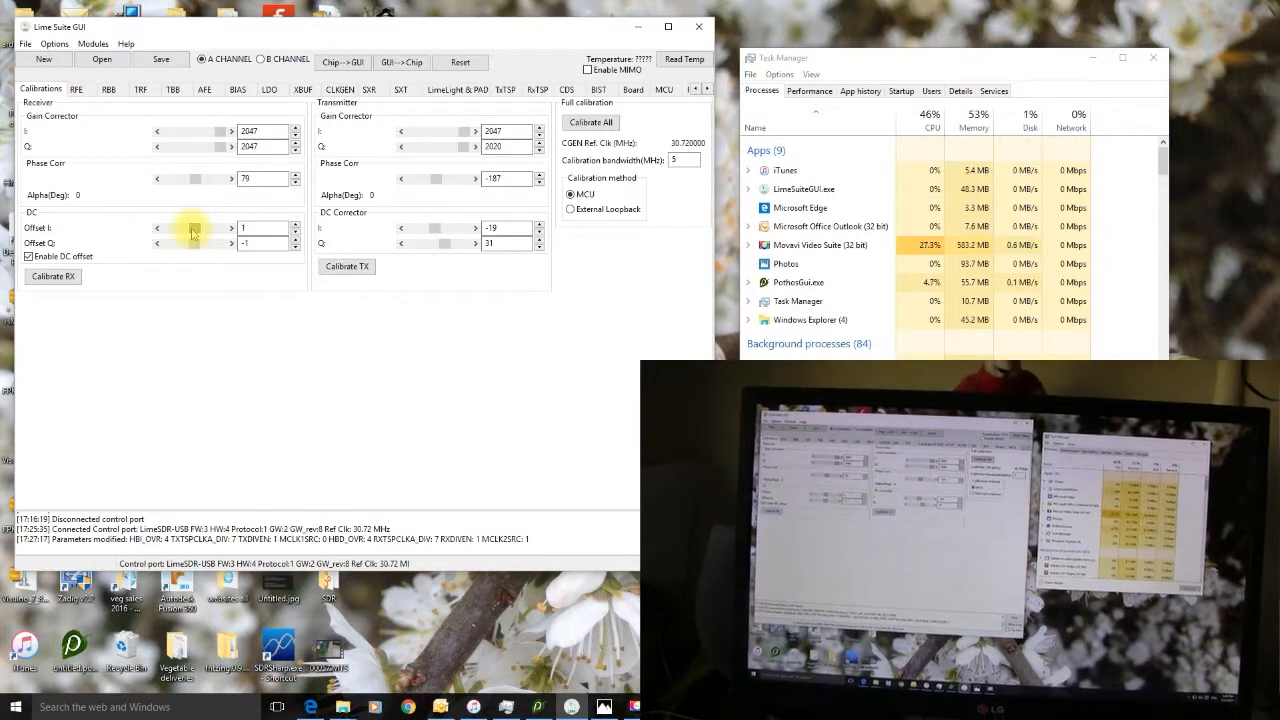
{"action": "mouse_move", "coordinate": [196, 182]}
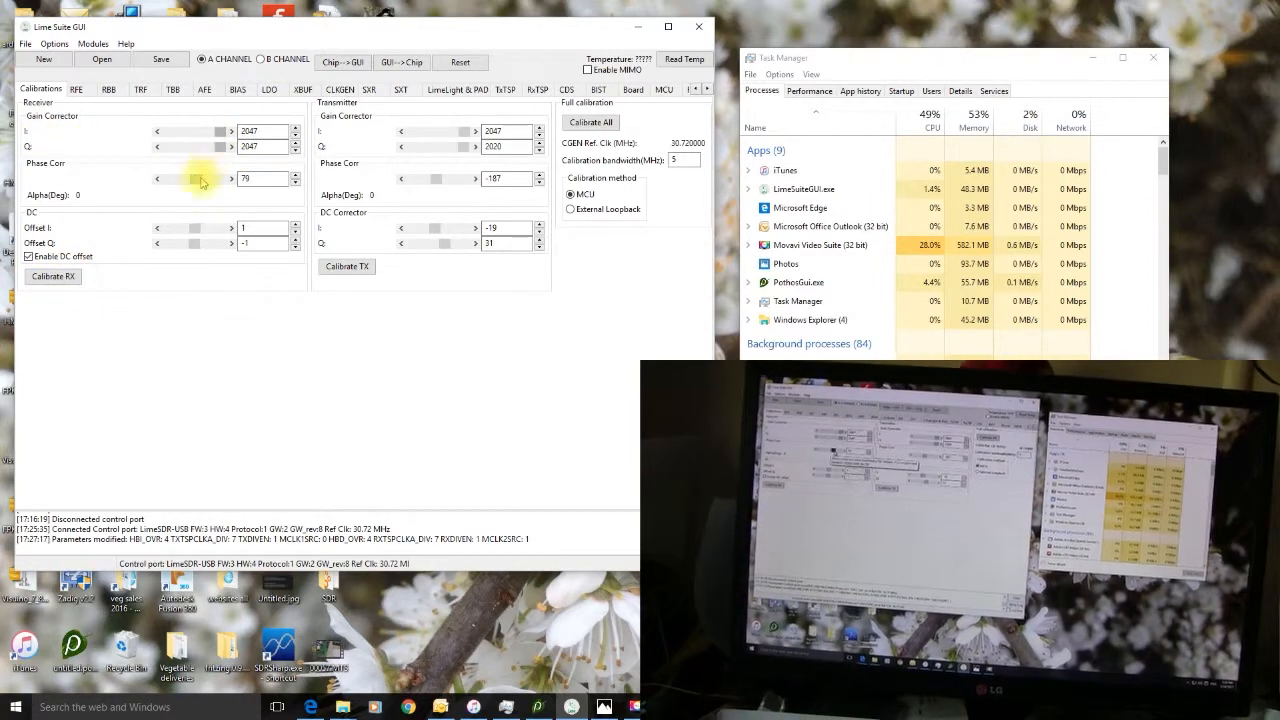
{"action": "mouse_move", "coordinate": [204, 180]}
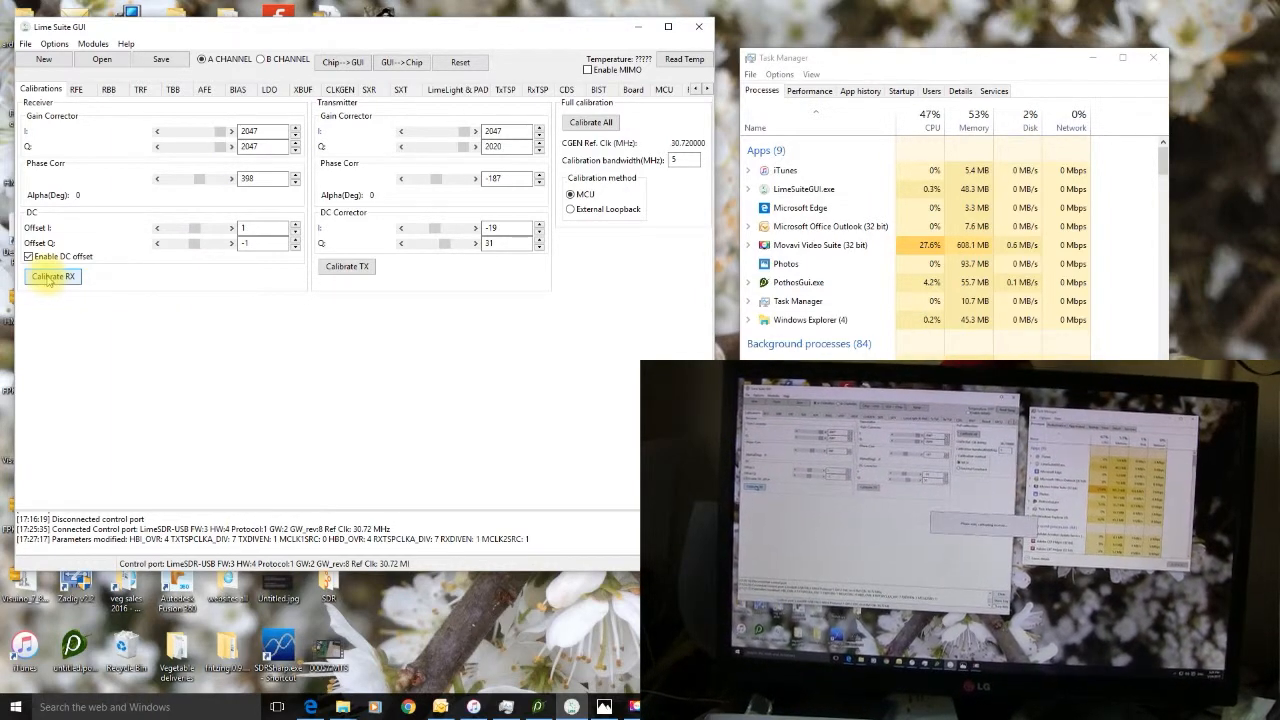
Run Calibrate RX three times, confirming each 'Rx Calibration Finished' dialog
{"action": "left_click", "coordinate": [52, 276]}
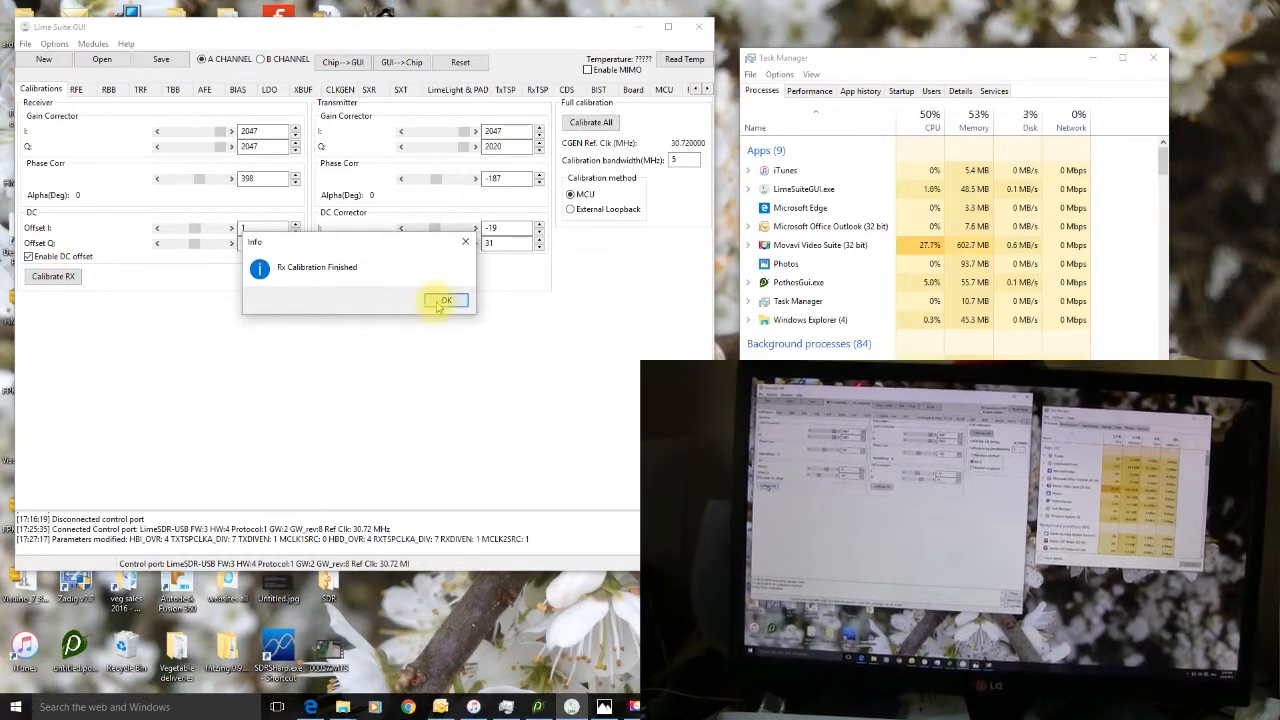
{"action": "left_click", "coordinate": [446, 300]}
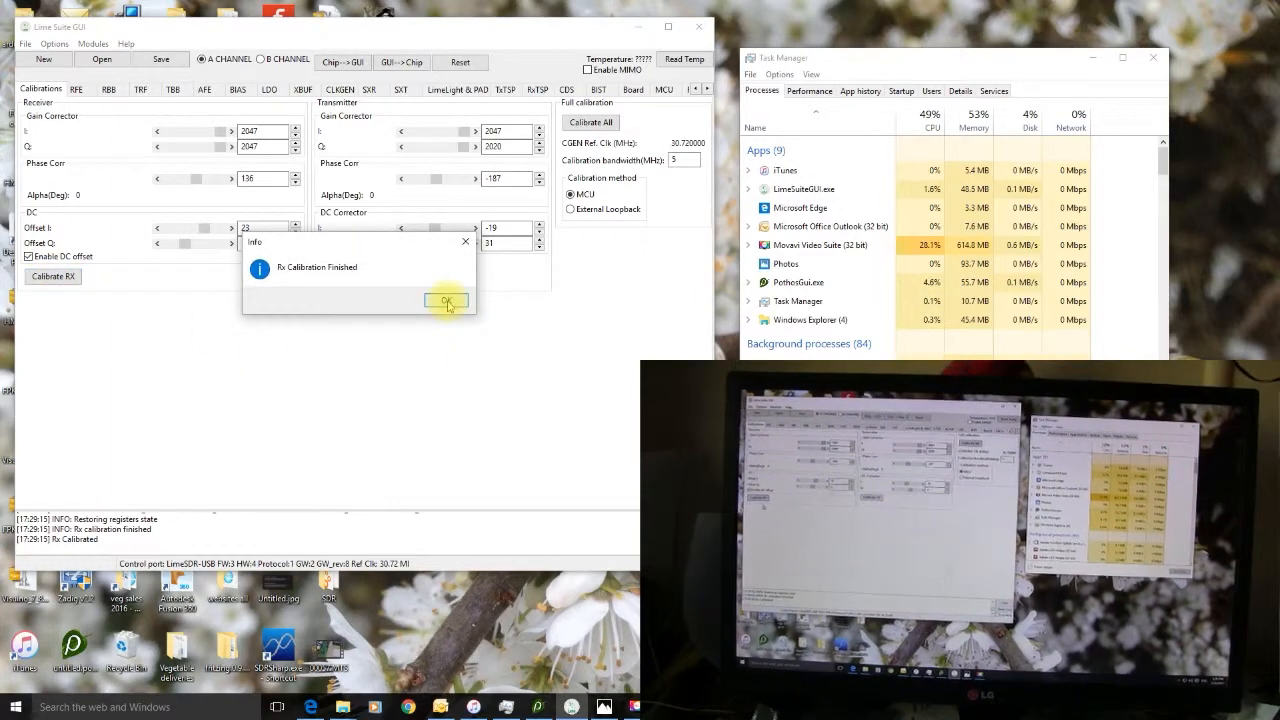
{"action": "left_click", "coordinate": [444, 300]}
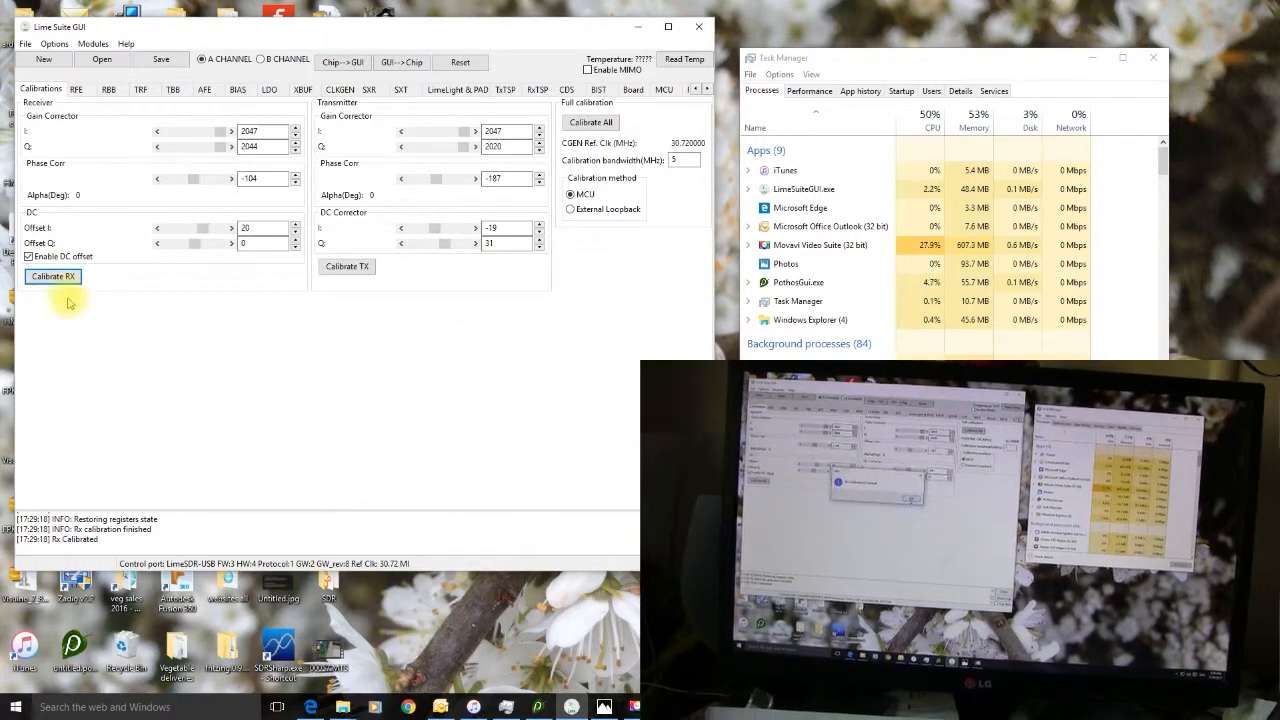
{"action": "left_click", "coordinate": [52, 276]}
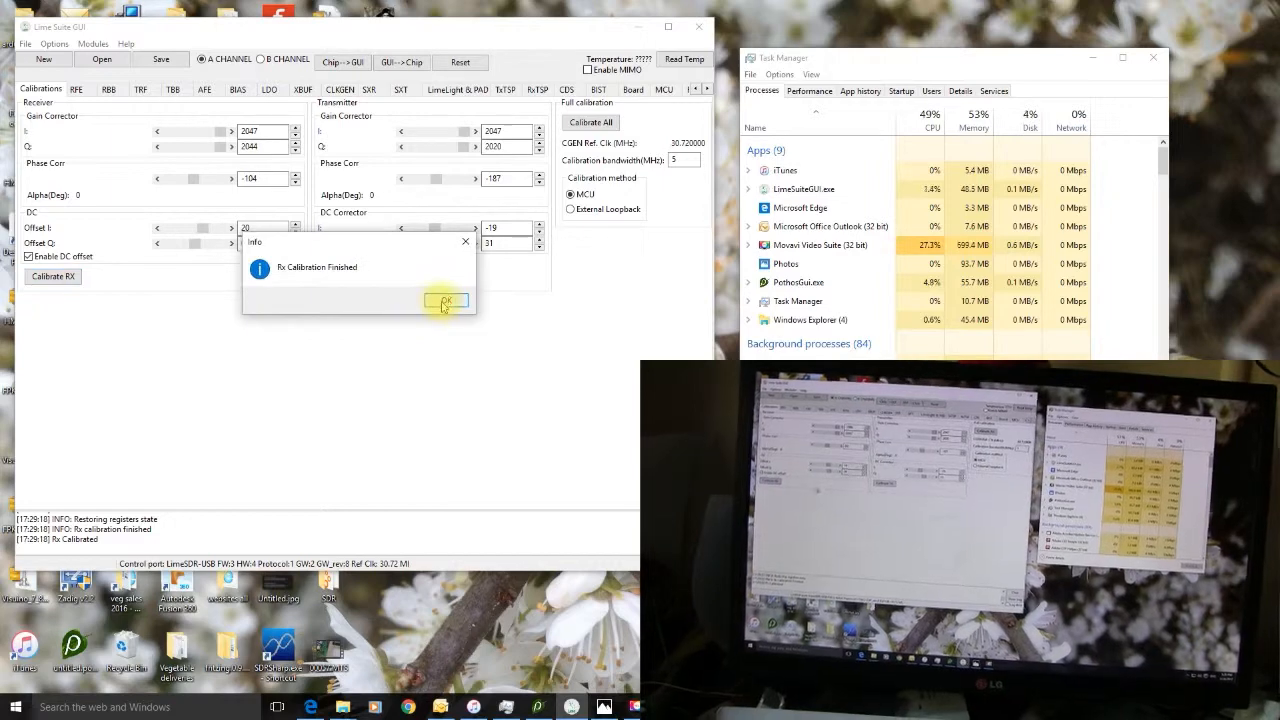
{"action": "left_click", "coordinate": [446, 300]}
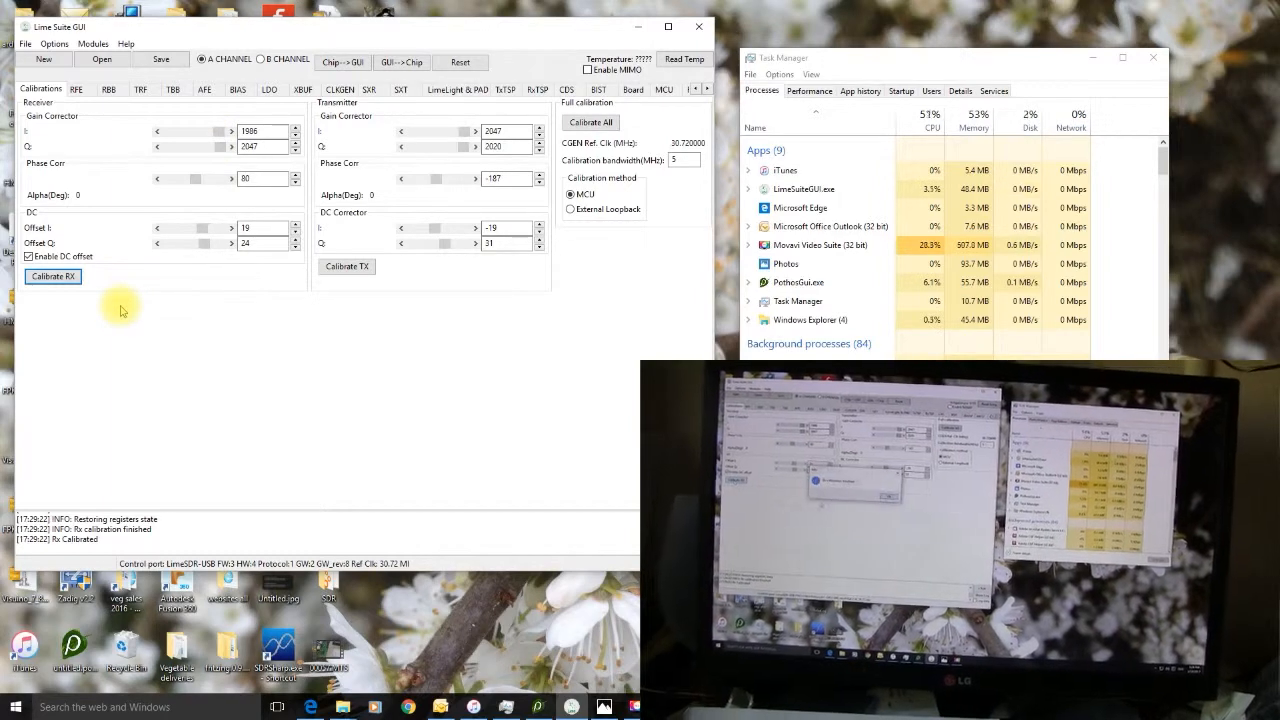
{"action": "left_click", "coordinate": [52, 276]}
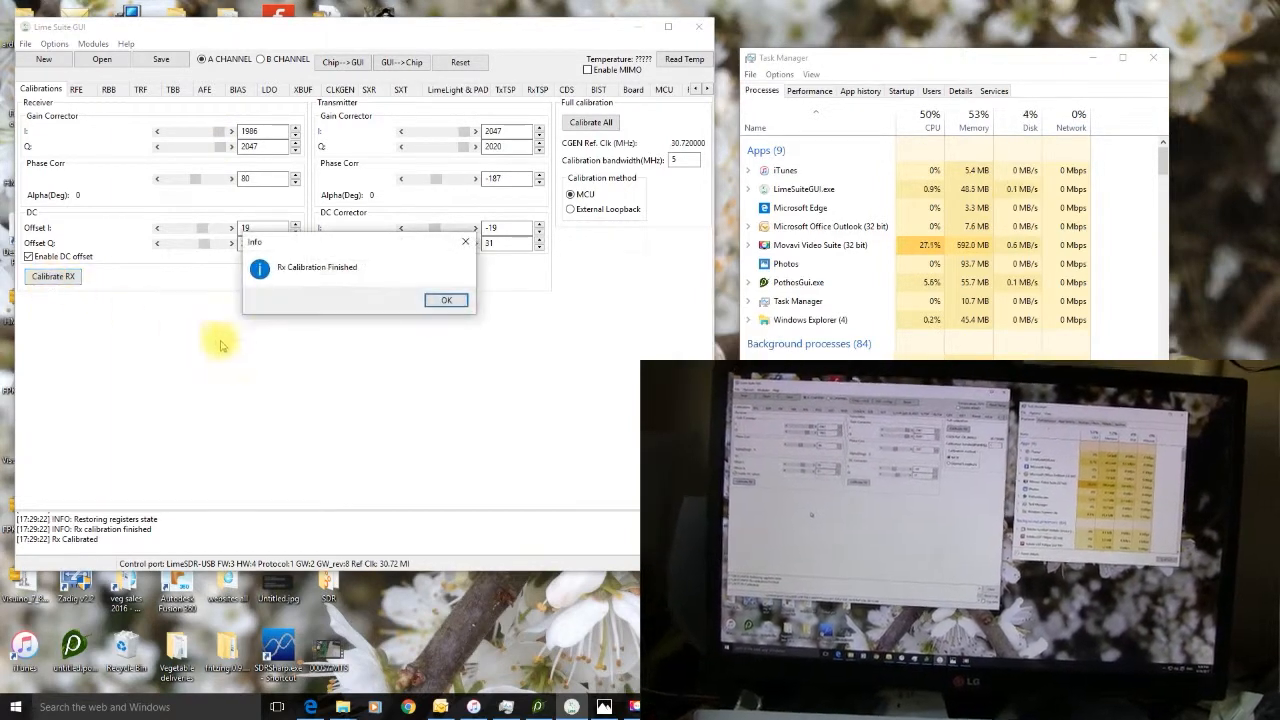
{"action": "left_click", "coordinate": [446, 300]}
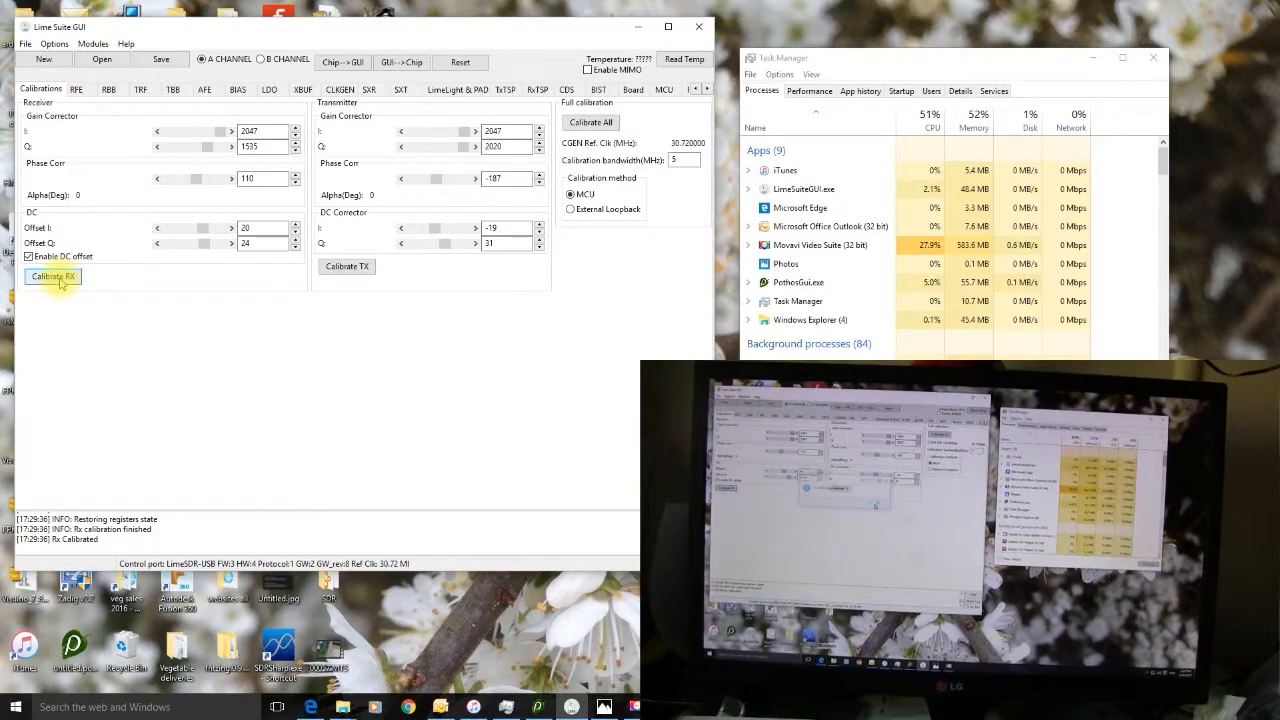
Recalibrate the receiver once more and retune the RX Phase Corr slider by hand
{"action": "left_click", "coordinate": [52, 276]}
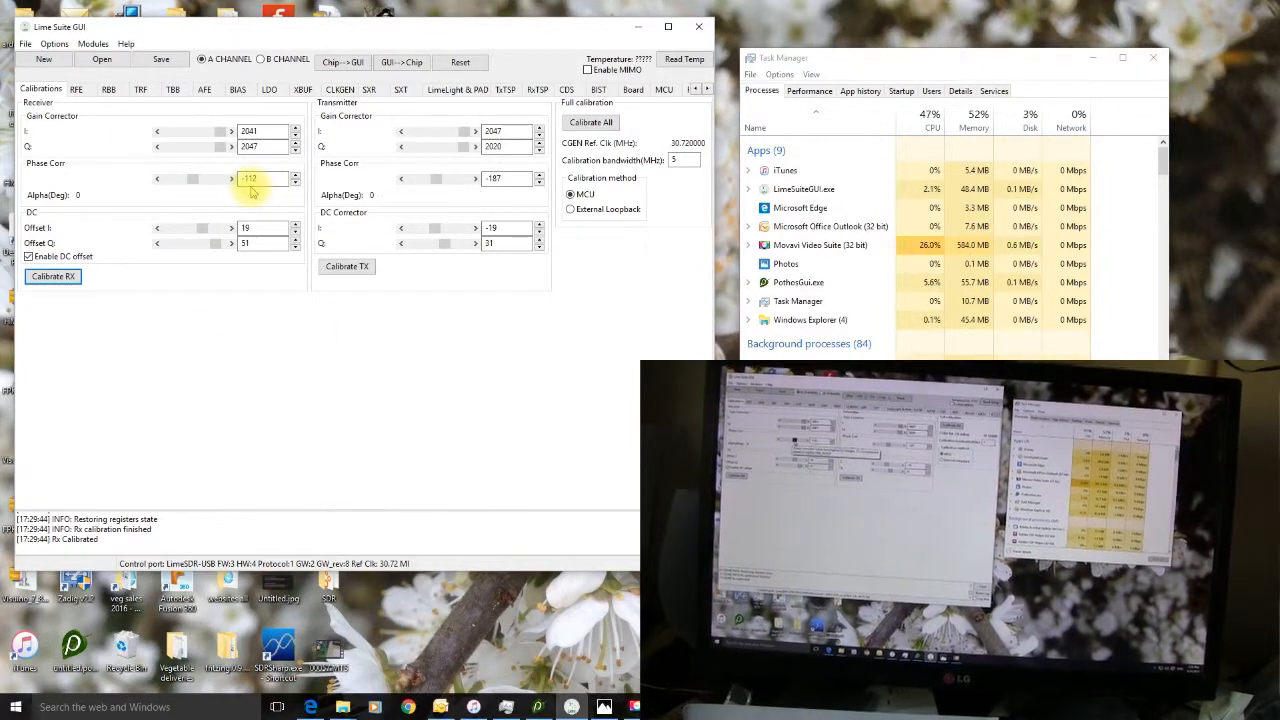
{"action": "mouse_move", "coordinate": [200, 178]}
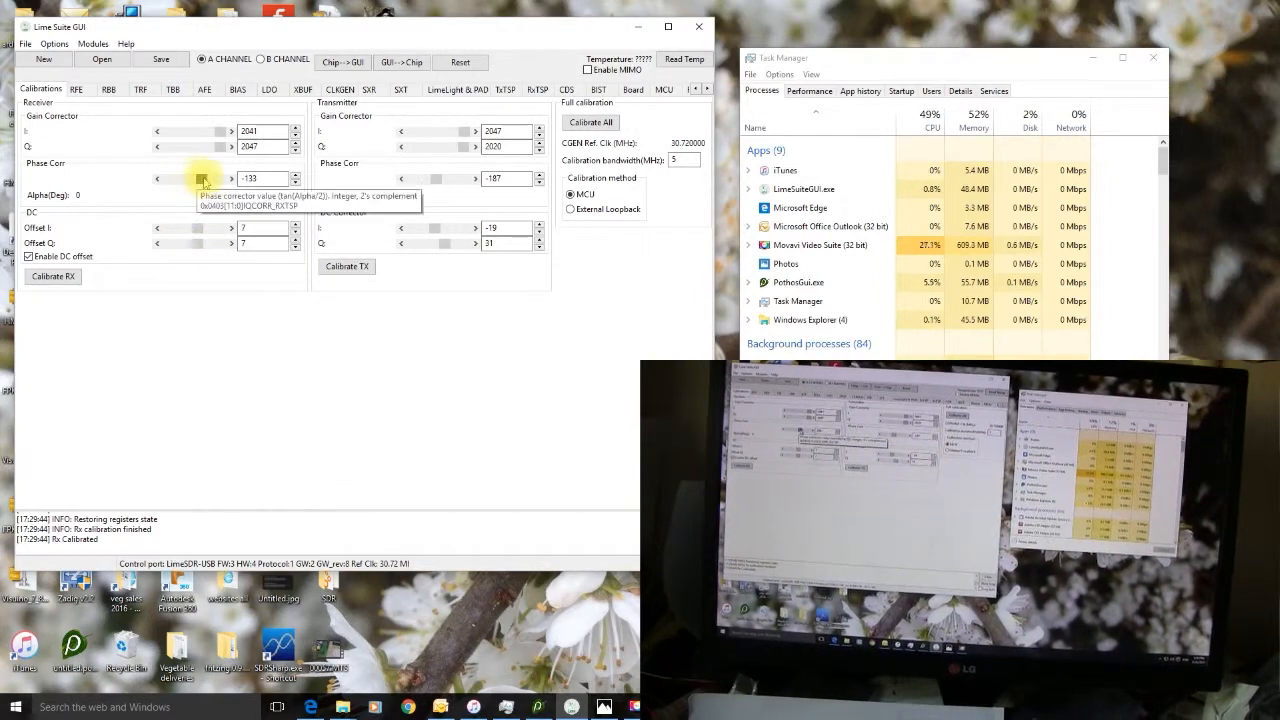
{"action": "left_click", "coordinate": [232, 178]}
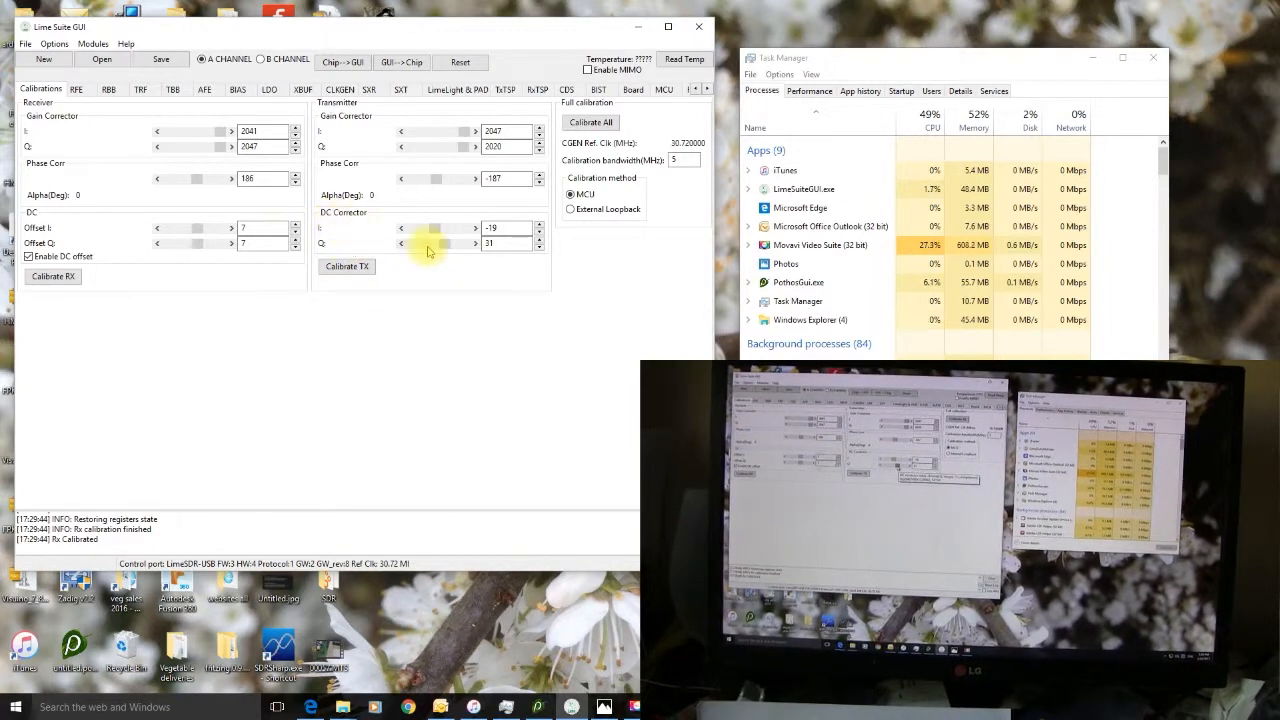
{"action": "mouse_move", "coordinate": [444, 244]}
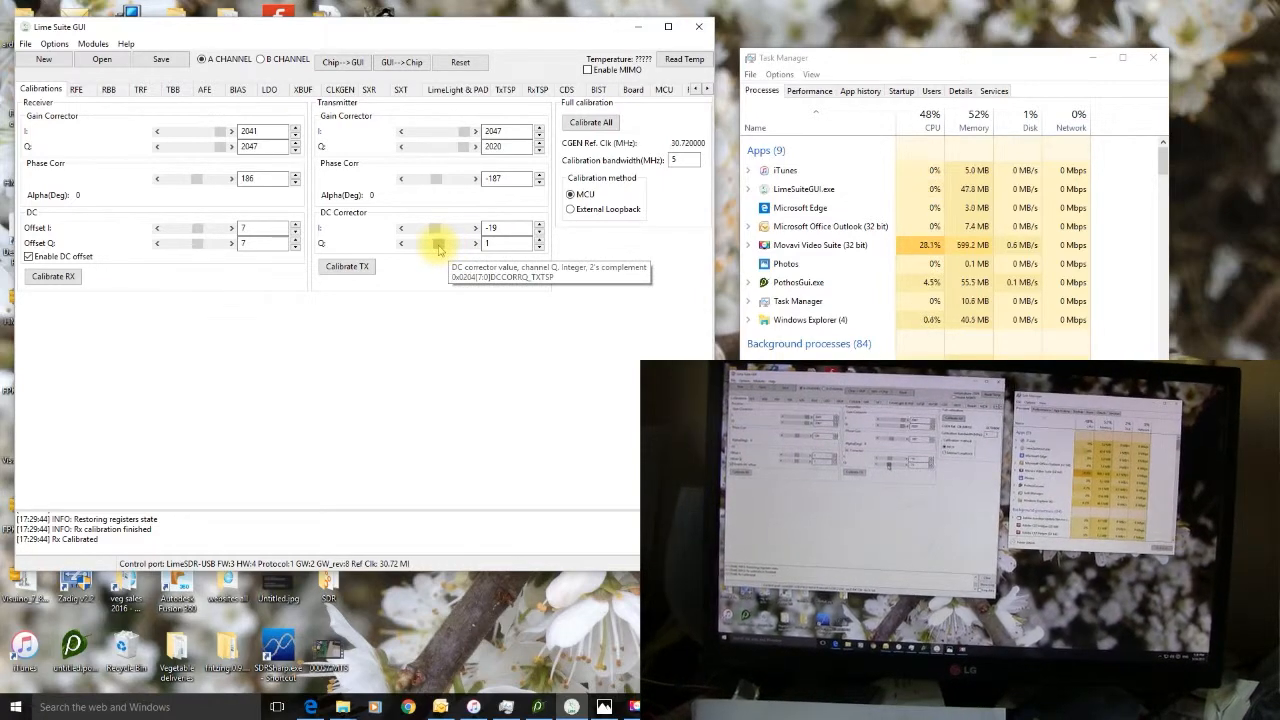
Hand-adjust the transmitter DC Corrector Q slider and the TX Phase Corr slider to new values
{"action": "left_click", "coordinate": [400, 244]}
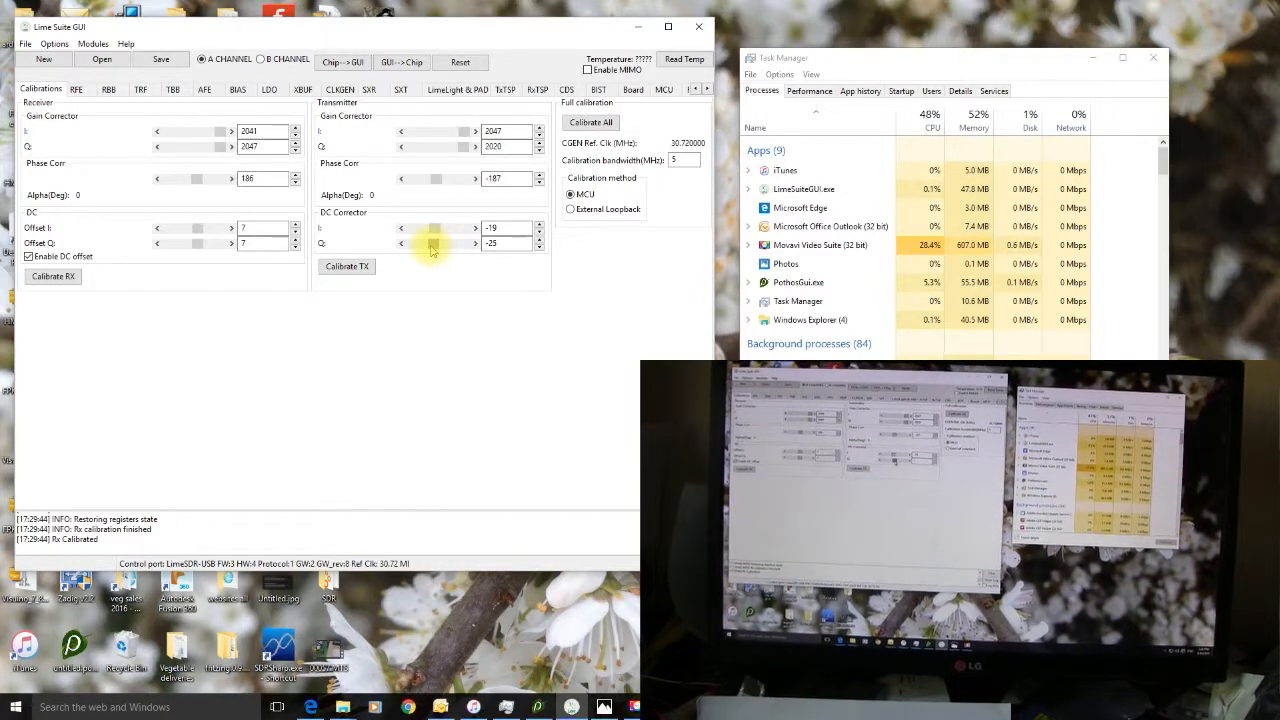
{"action": "left_click_drag", "start_coordinate": [430, 244], "coordinate": [450, 244]}
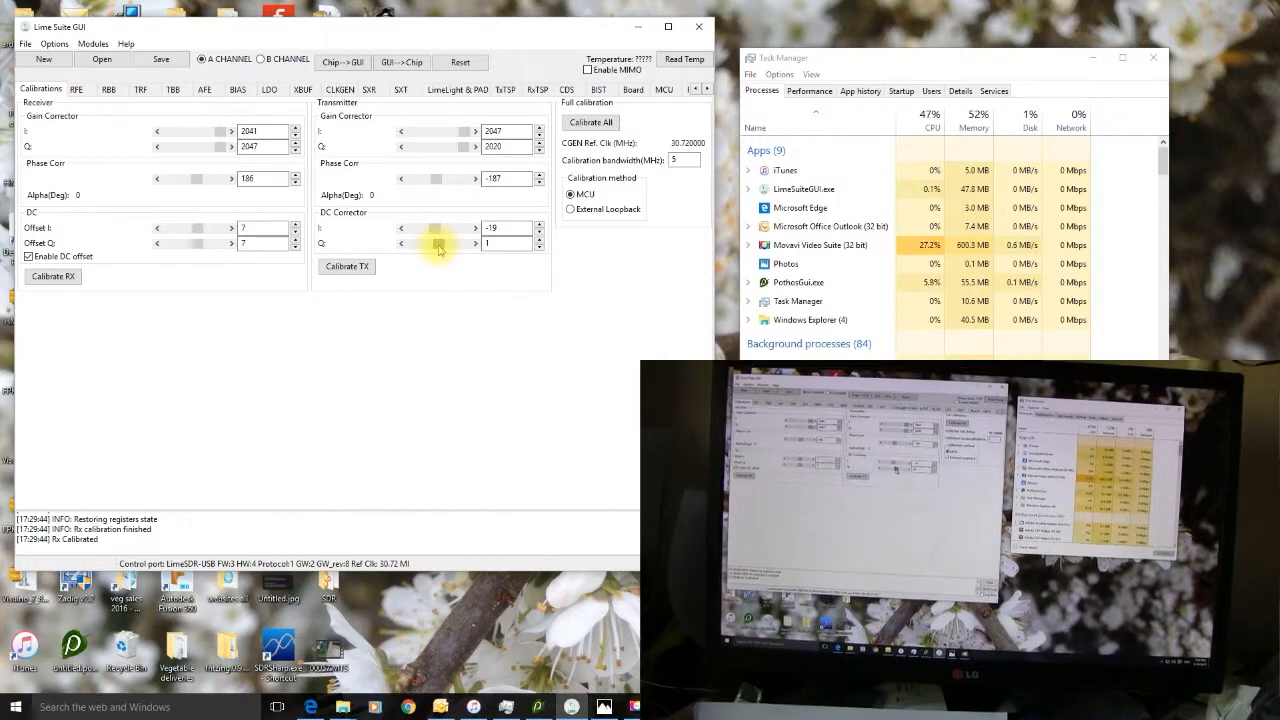
{"action": "left_click", "coordinate": [440, 244]}
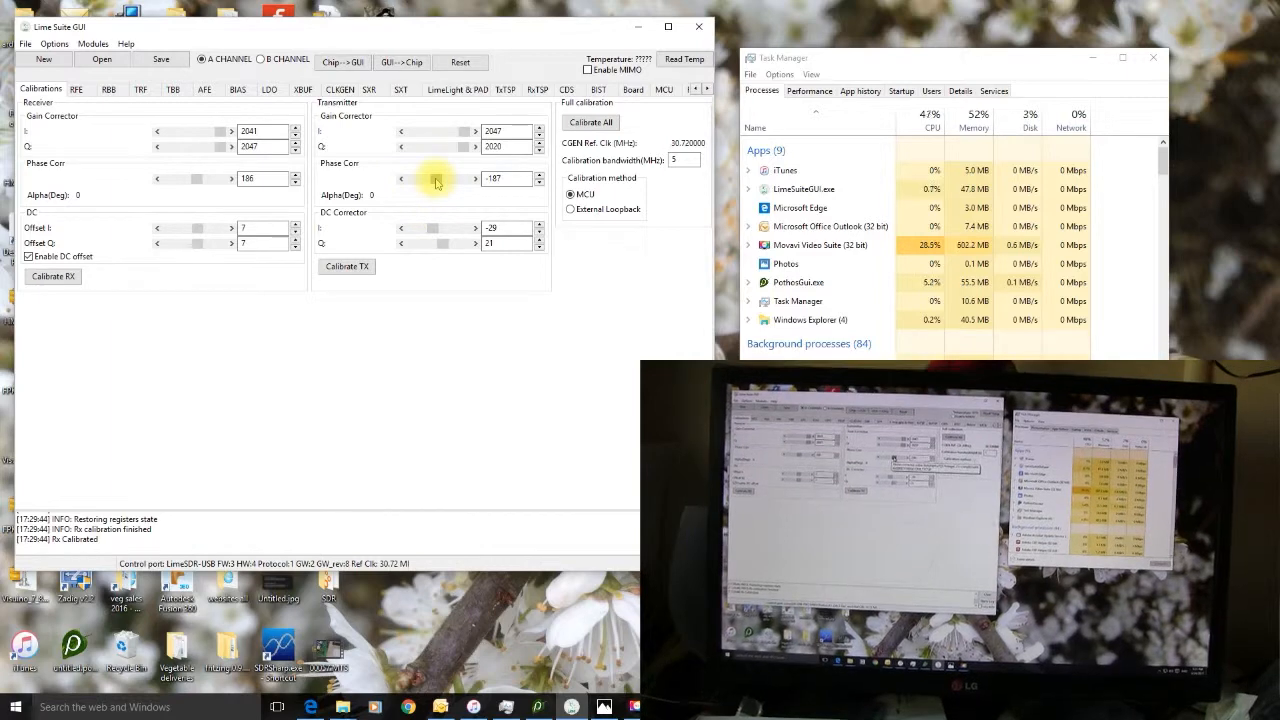
{"action": "left_click", "coordinate": [438, 178]}
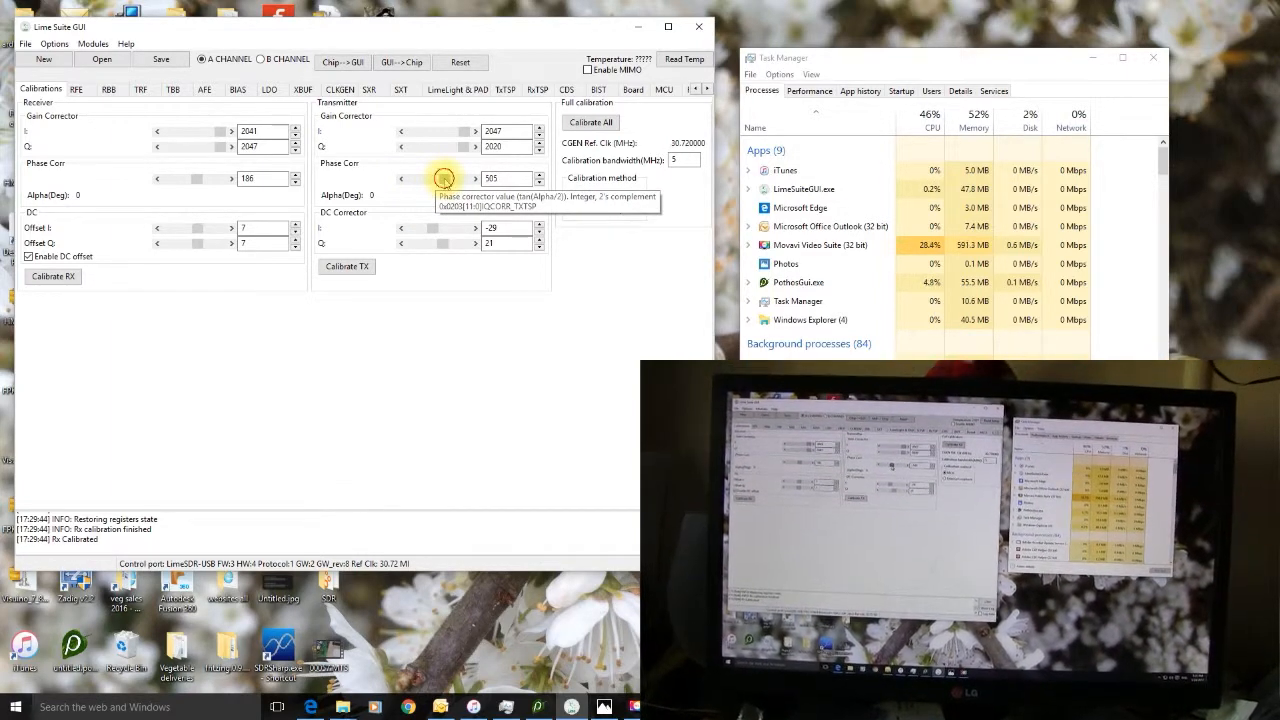
{"action": "left_click_drag", "start_coordinate": [444, 178], "coordinate": [436, 178]}
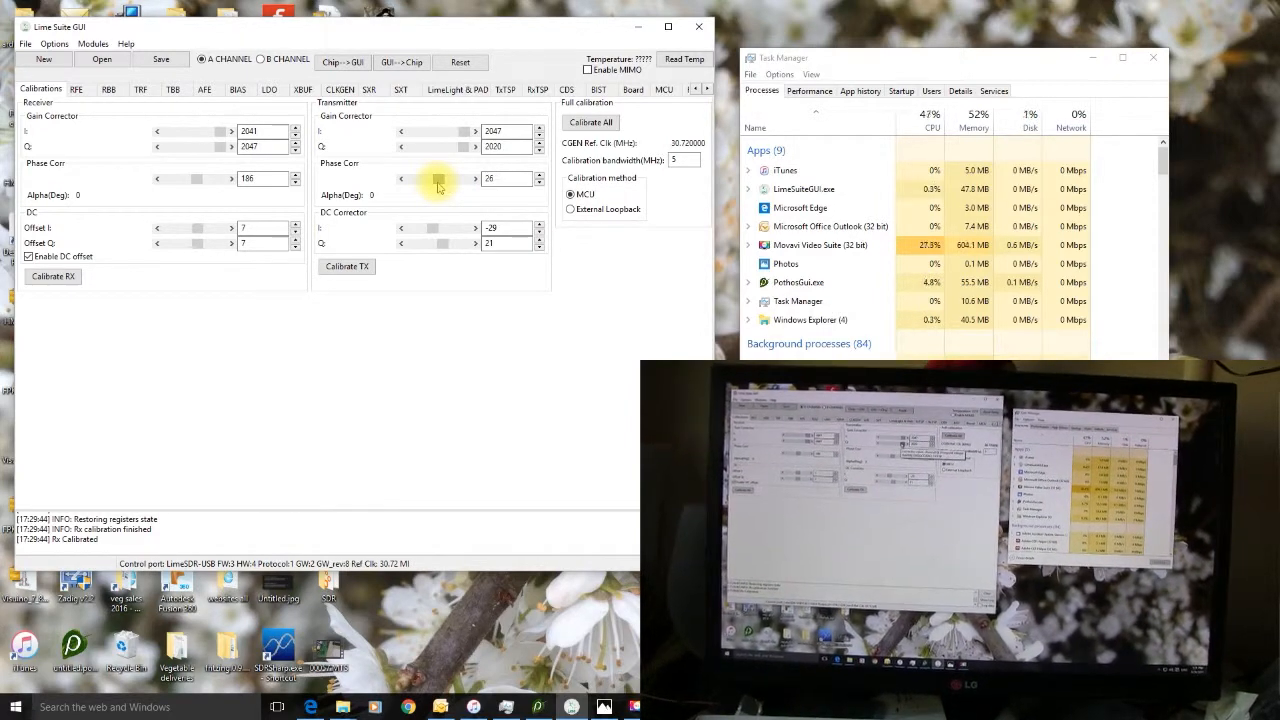
{"action": "mouse_move", "coordinate": [460, 146]}
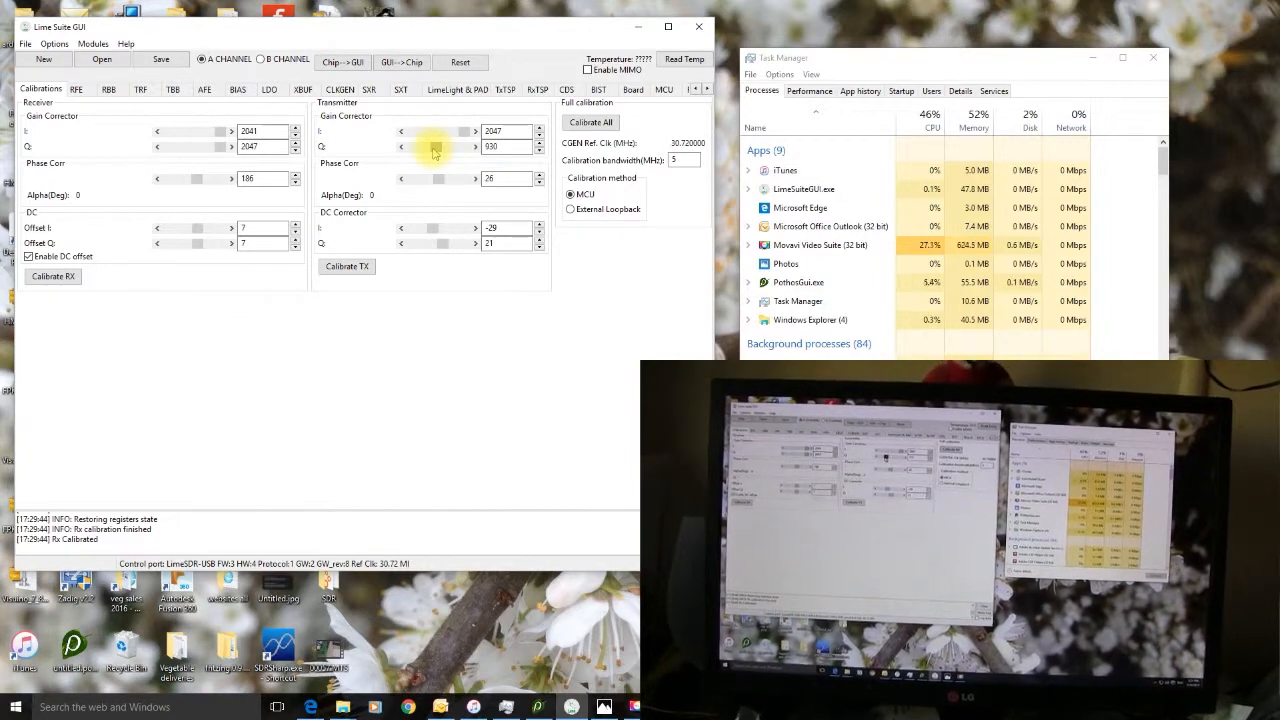
Drag the TX Gain Corrector Q slider down and back, leaving I and Q at 2047
{"action": "left_click_drag", "start_coordinate": [450, 148], "coordinate": [424, 148]}
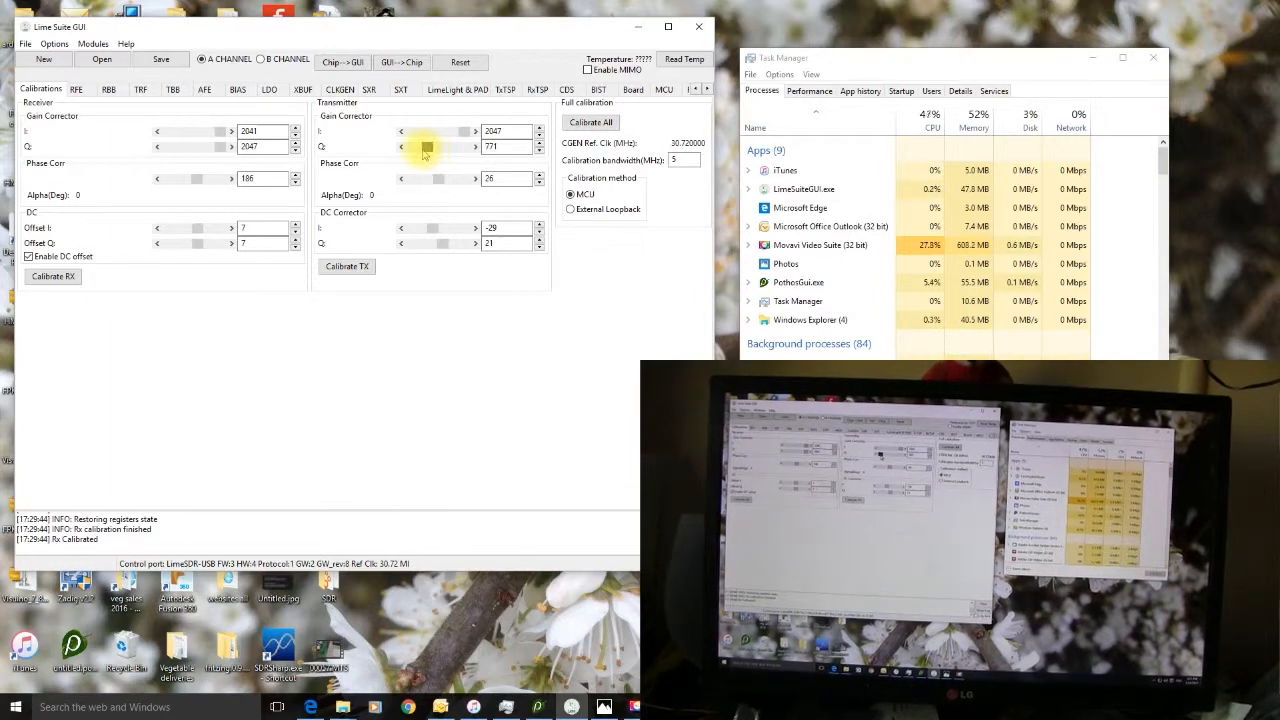
{"action": "left_click_drag", "start_coordinate": [424, 148], "coordinate": [412, 148]}
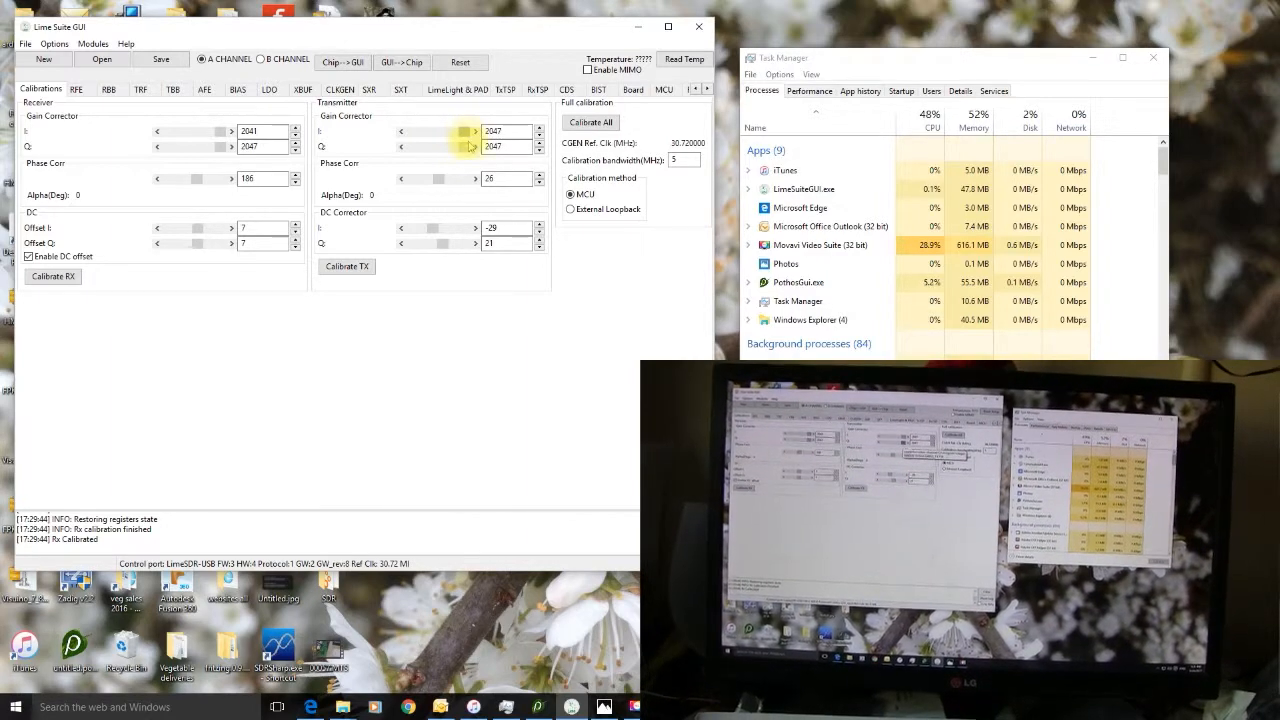
{"action": "mouse_move", "coordinate": [470, 148]}
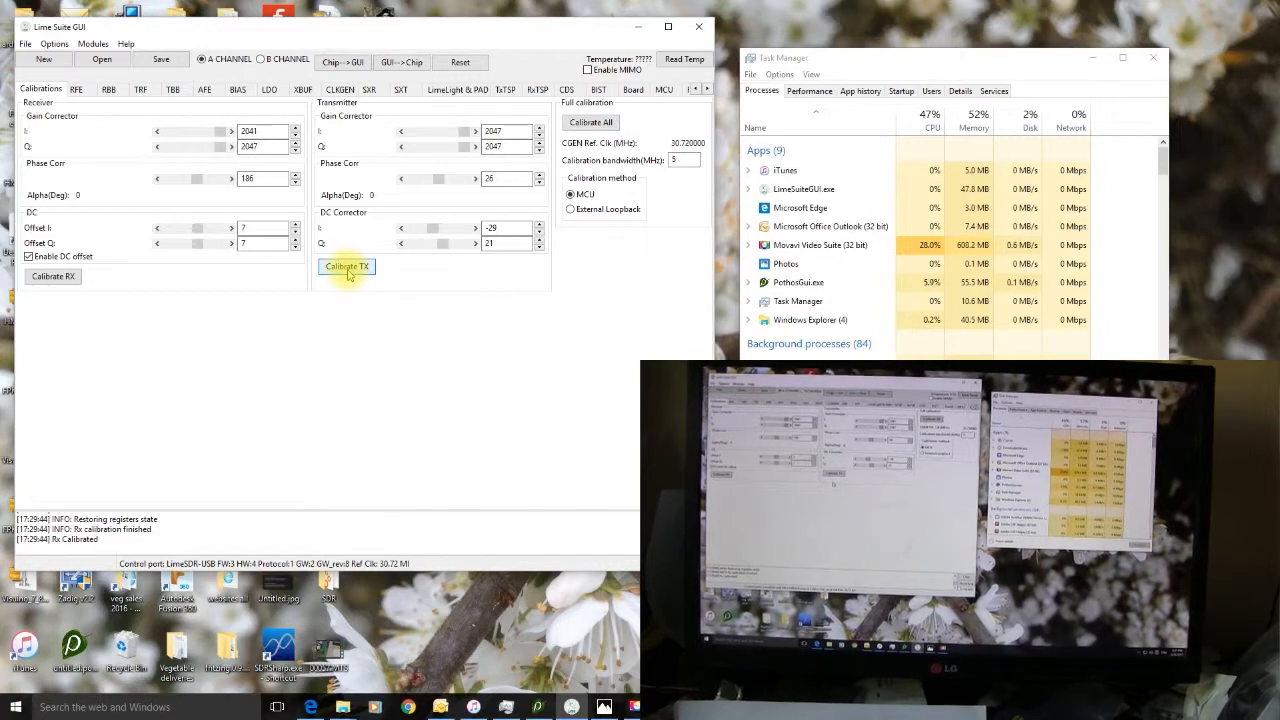
{"action": "mouse_move", "coordinate": [348, 300]}
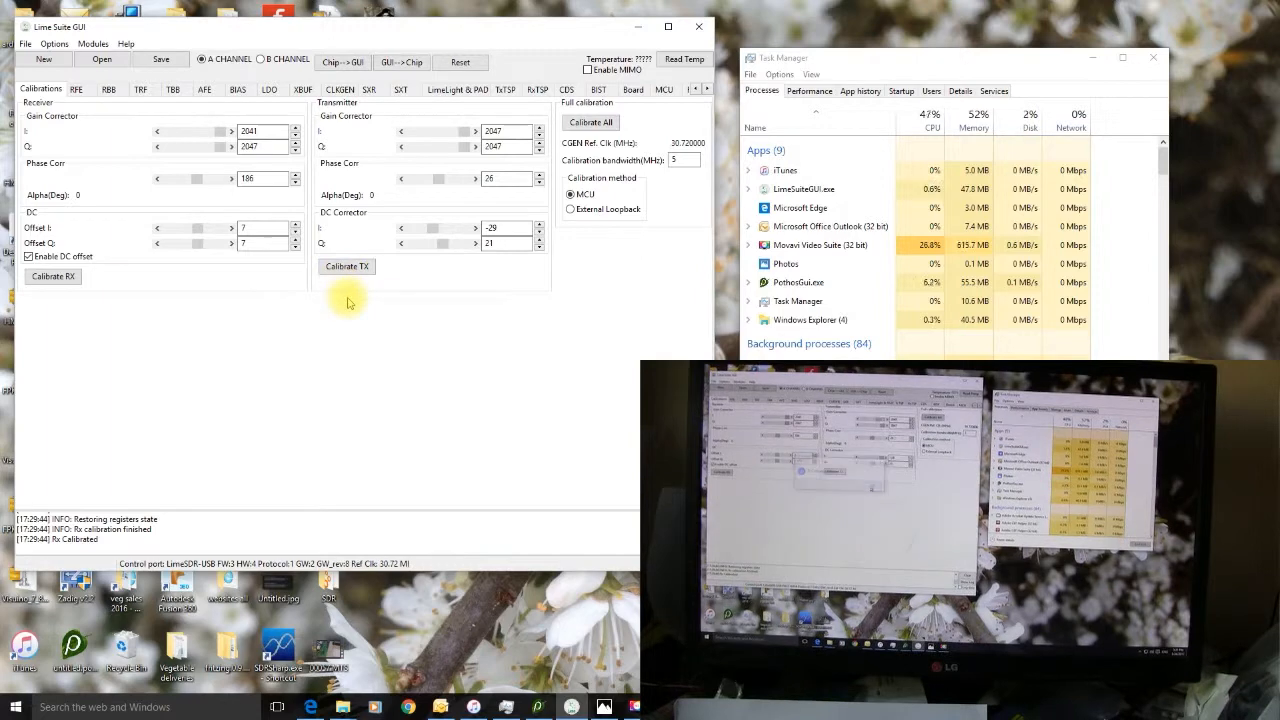
Run Calibrate TX, confirm it finished, then retune the TX DC Corrector I slider
{"action": "left_click", "coordinate": [348, 266]}
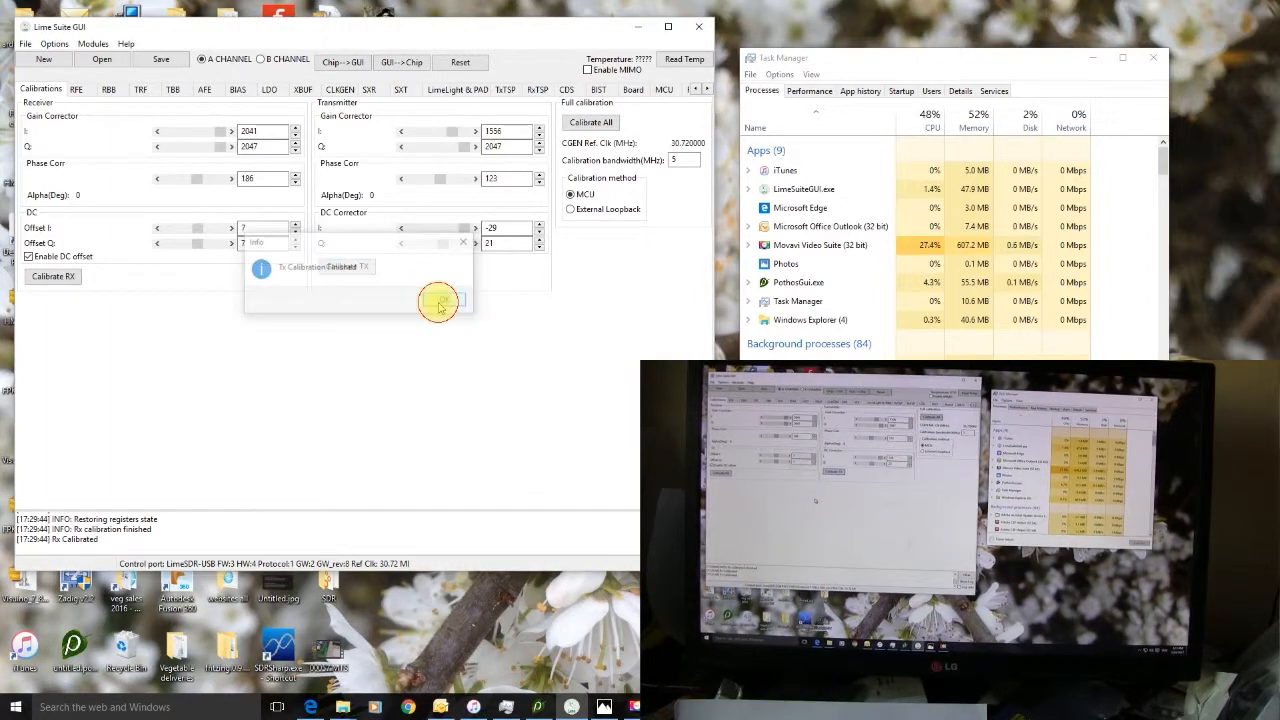
{"action": "left_click", "coordinate": [440, 302]}
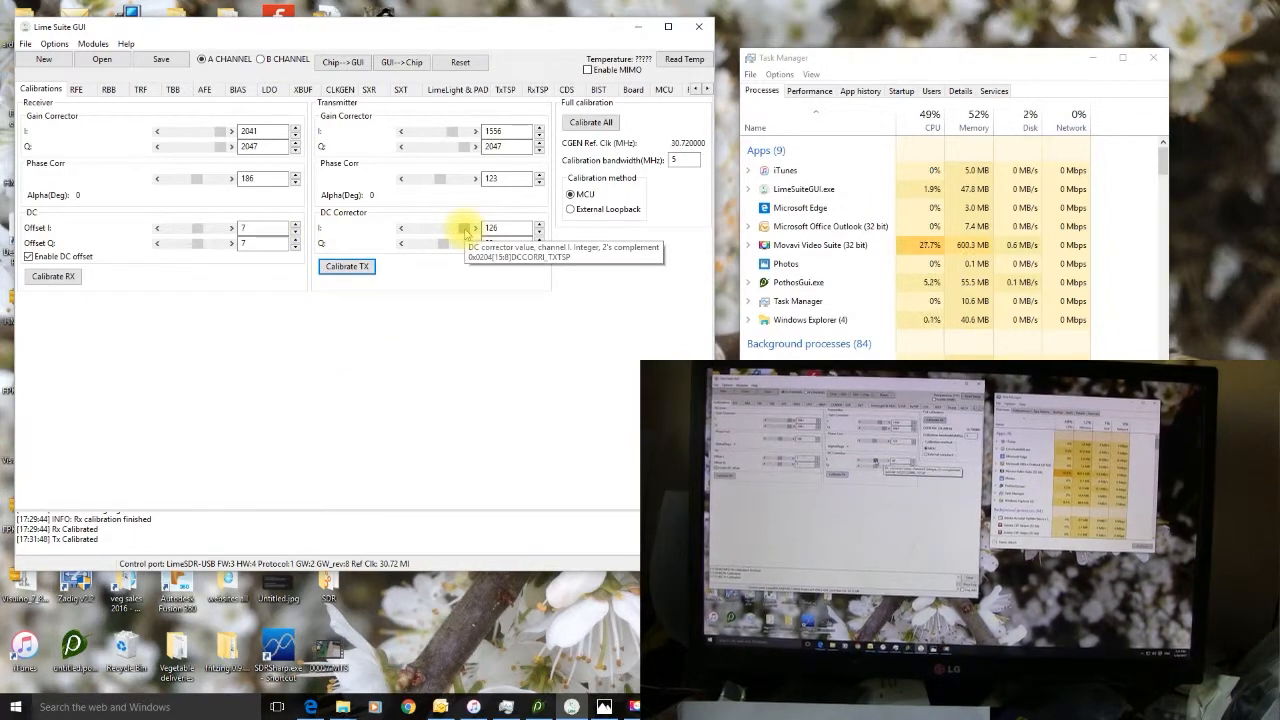
{"action": "left_click", "coordinate": [464, 228]}
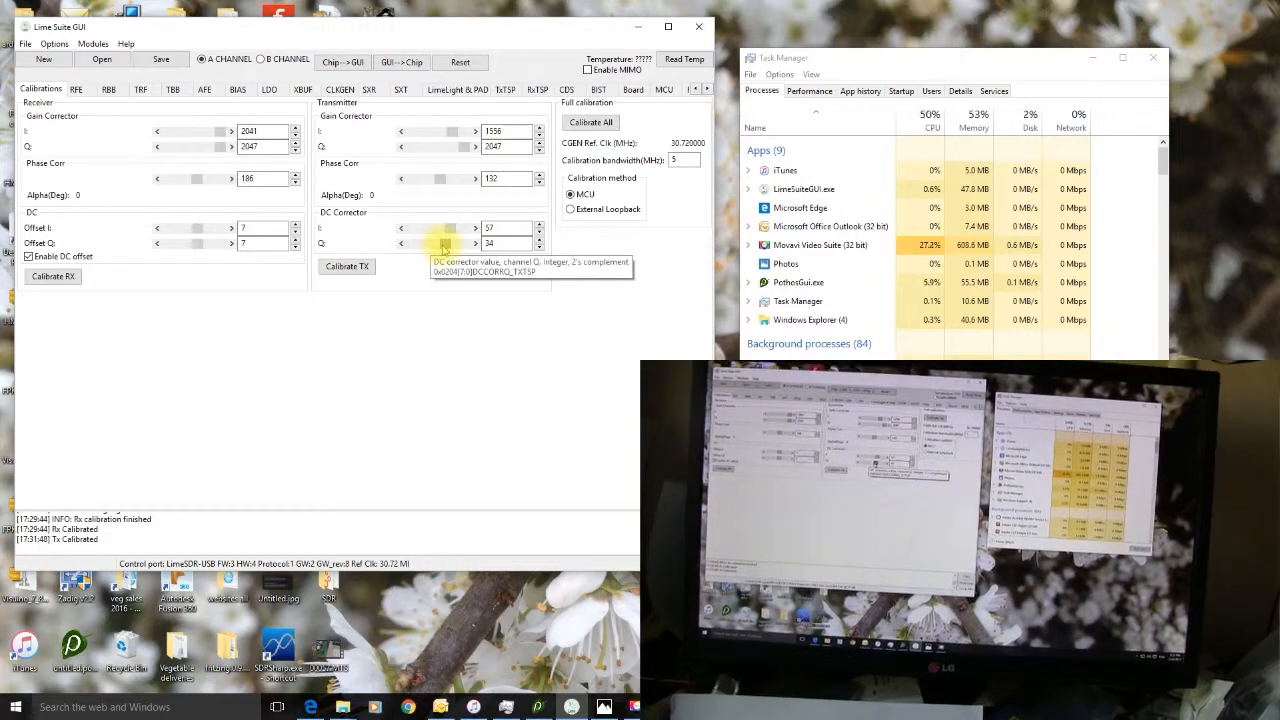
Hand-set the TX DC Q corrector slider, then run Calibrate TX again, restoring gain correctors to 2047
{"action": "left_click", "coordinate": [554, 240]}
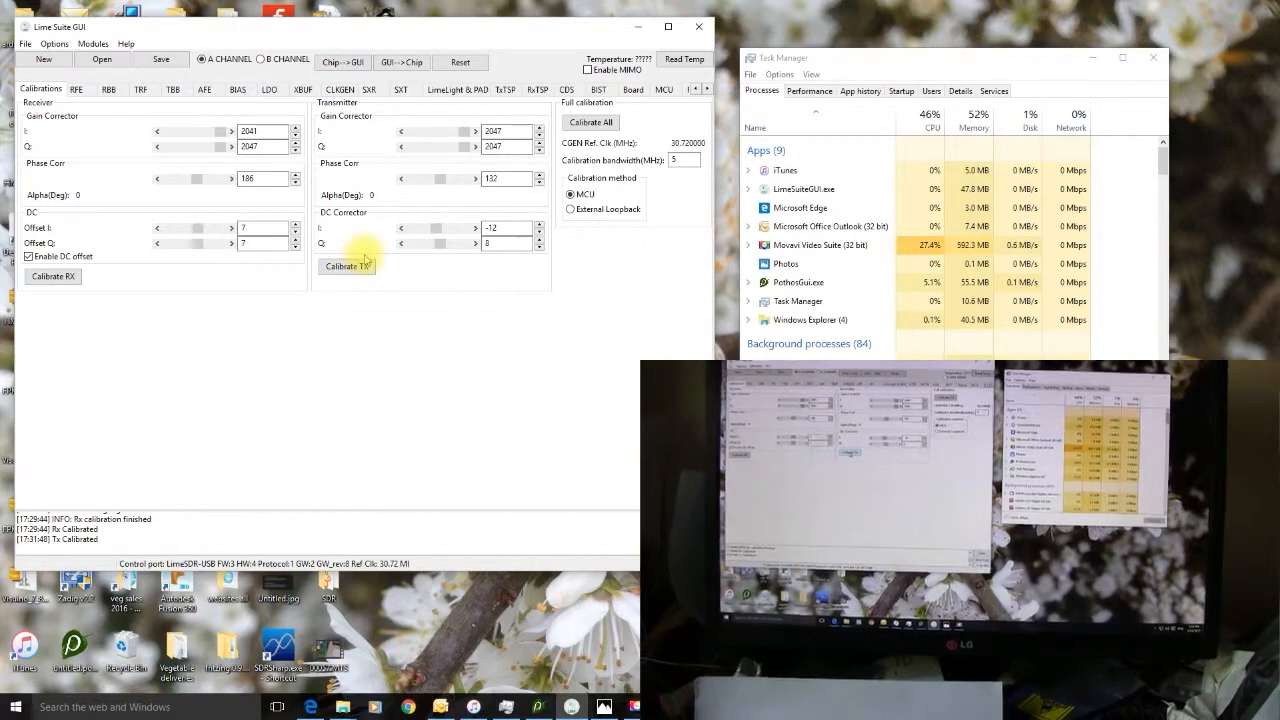
{"action": "left_click", "coordinate": [348, 266]}
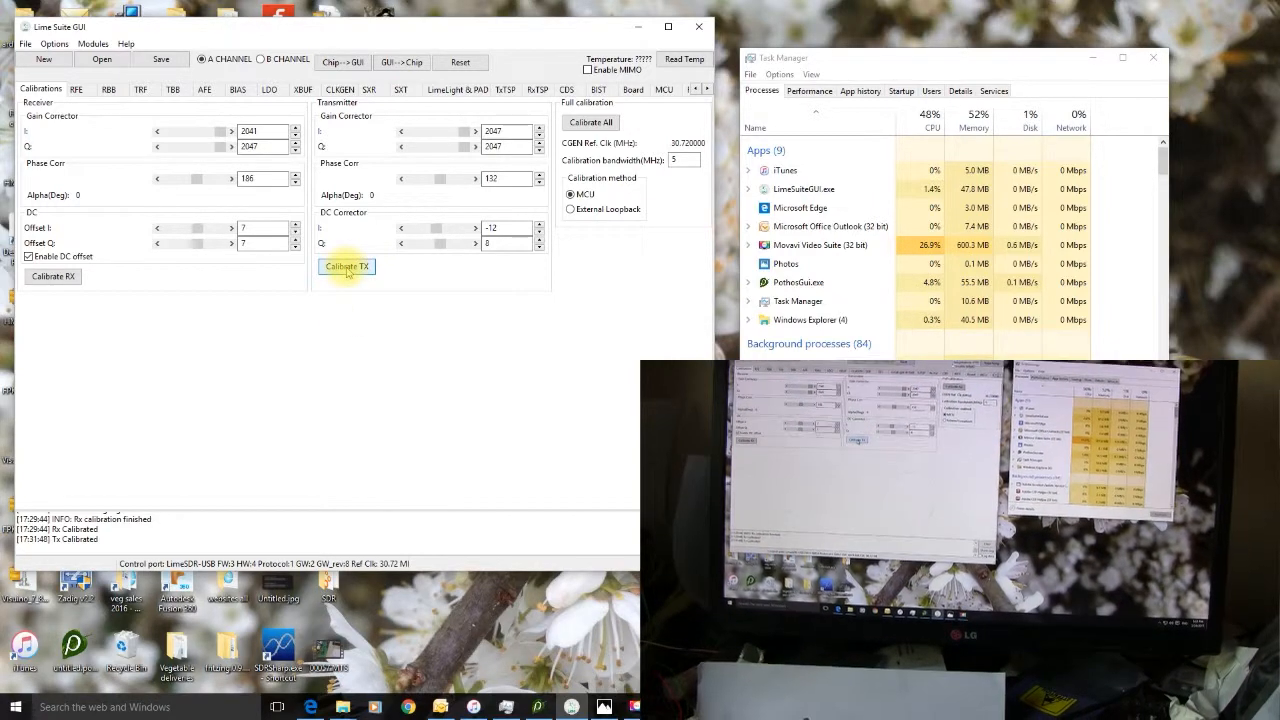